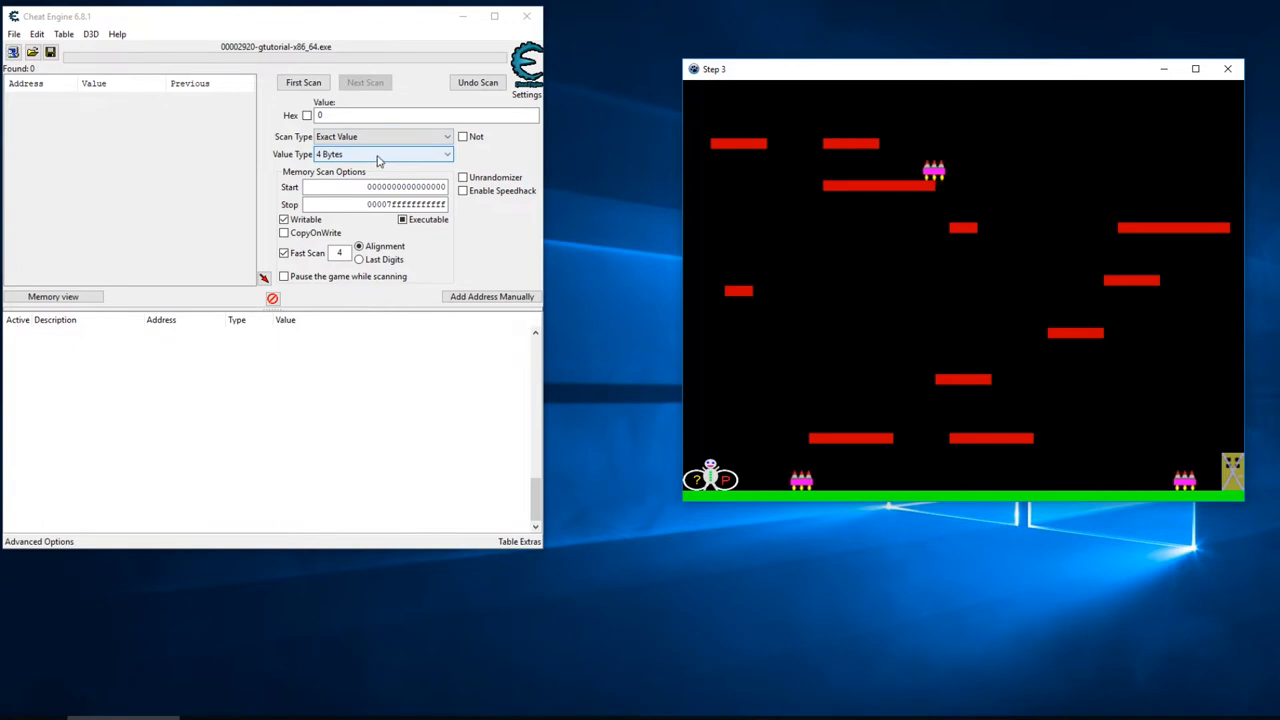
Scan 4-byte values for 0, then rescan for 1 and 0, leaving 67 addresses
{"action": "left_click", "coordinate": [303, 82]}
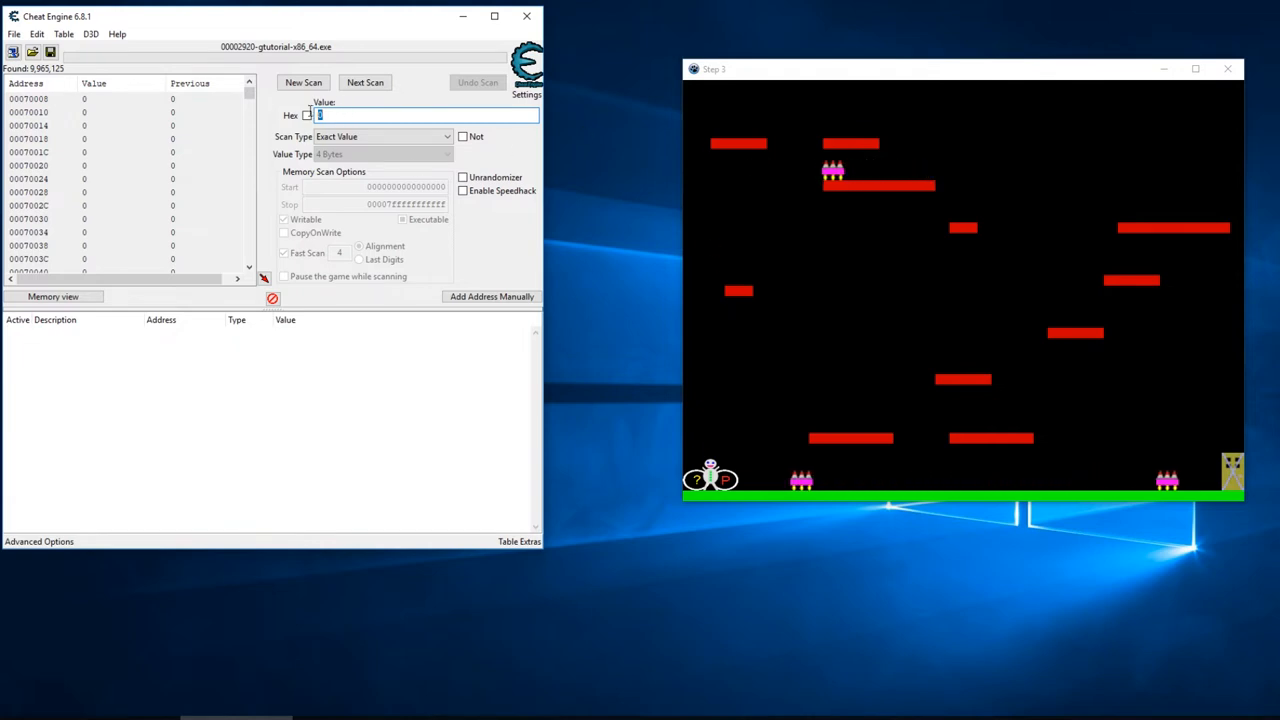
{"action": "left_click", "coordinate": [365, 82]}
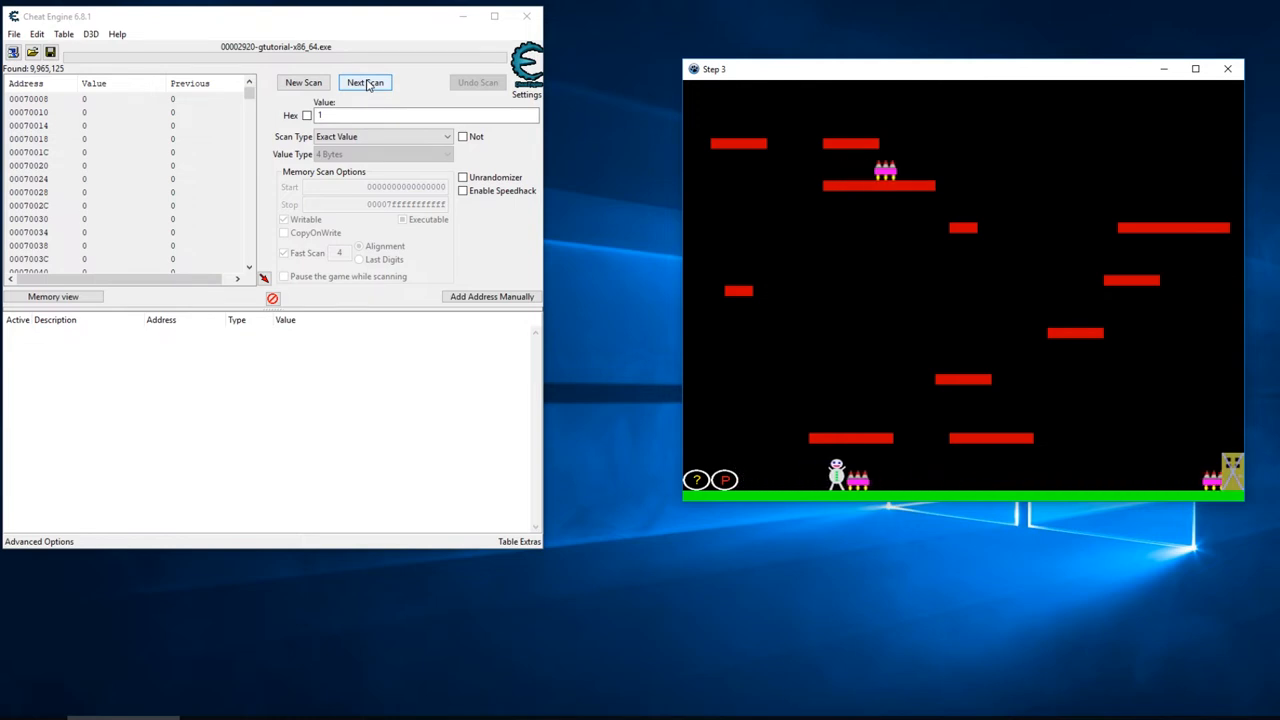
{"action": "left_click", "coordinate": [365, 82]}
{"action": "type", "text": "0"}
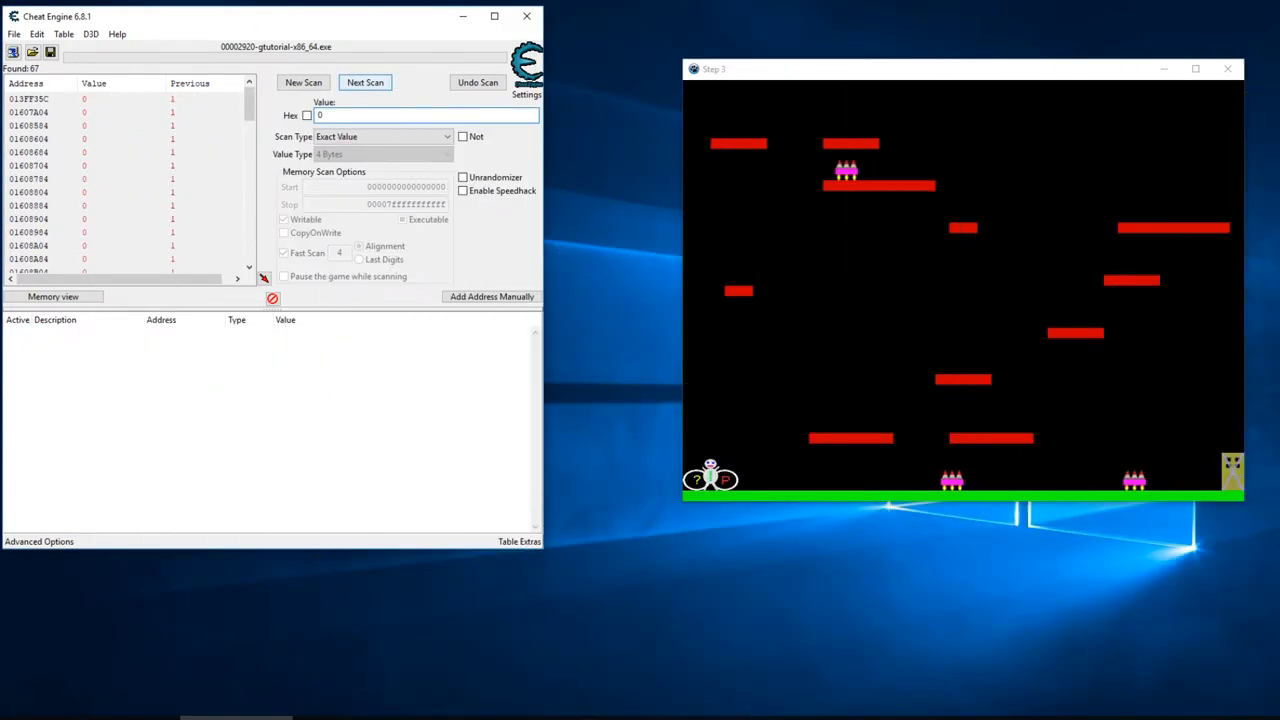
{"action": "left_click", "coordinate": [365, 82]}
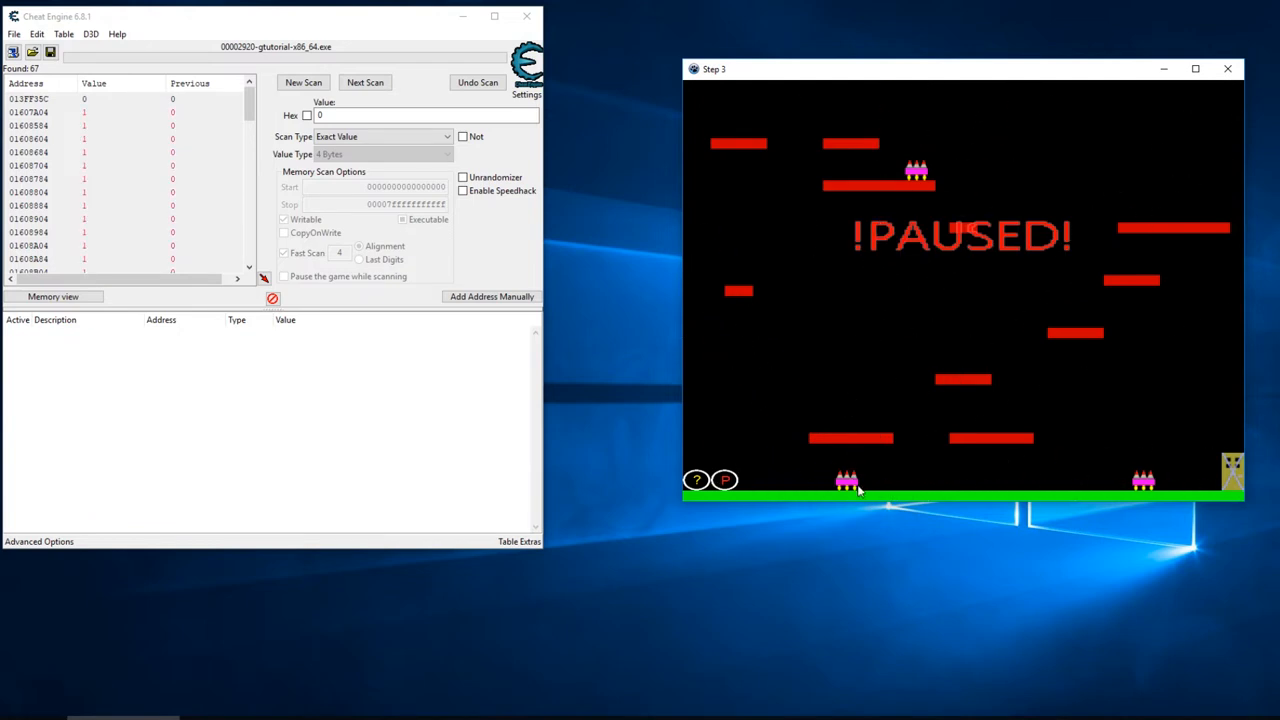
{"action": "mouse_move", "coordinate": [862, 452]}
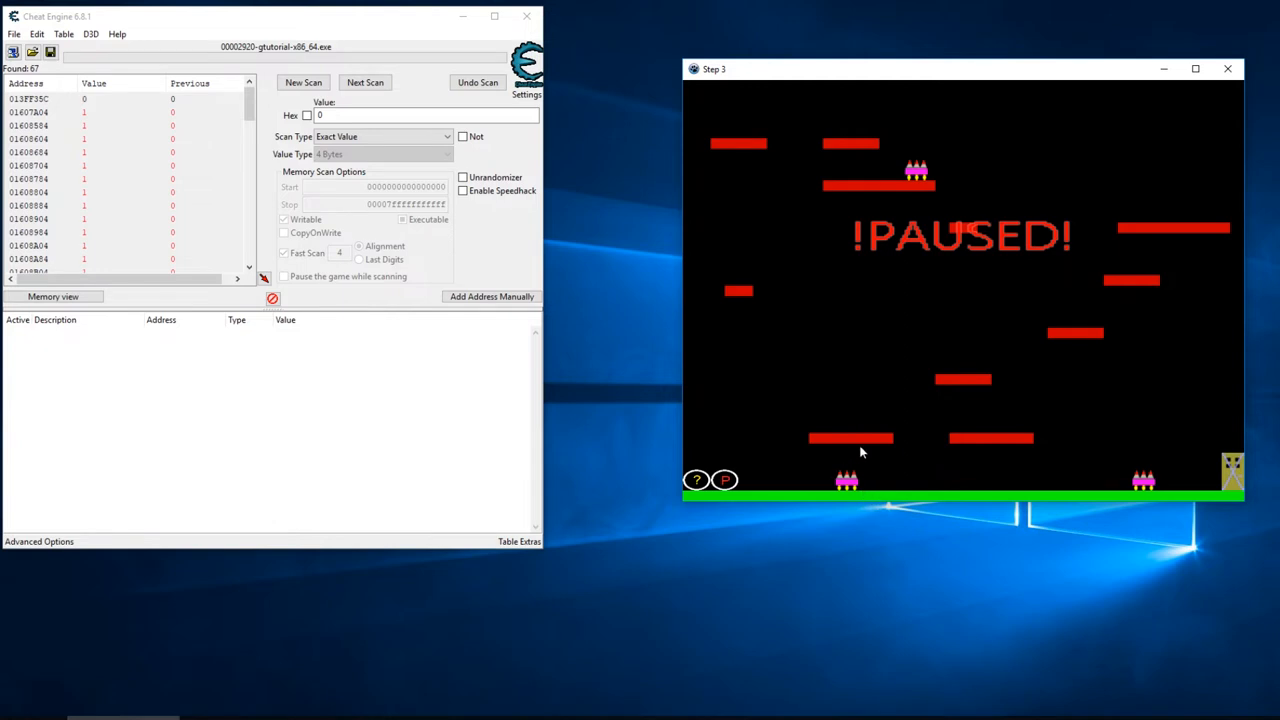
{"action": "mouse_move", "coordinate": [788, 495]}
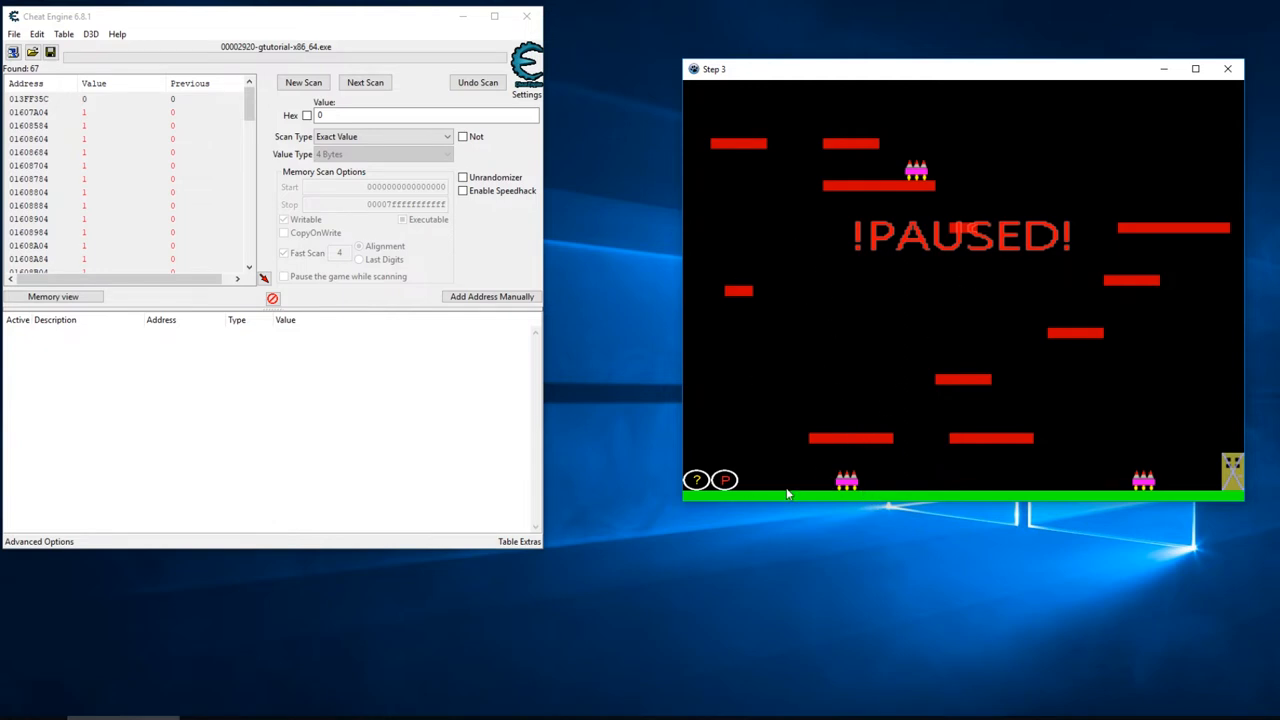
{"action": "mouse_move", "coordinate": [811, 385]}
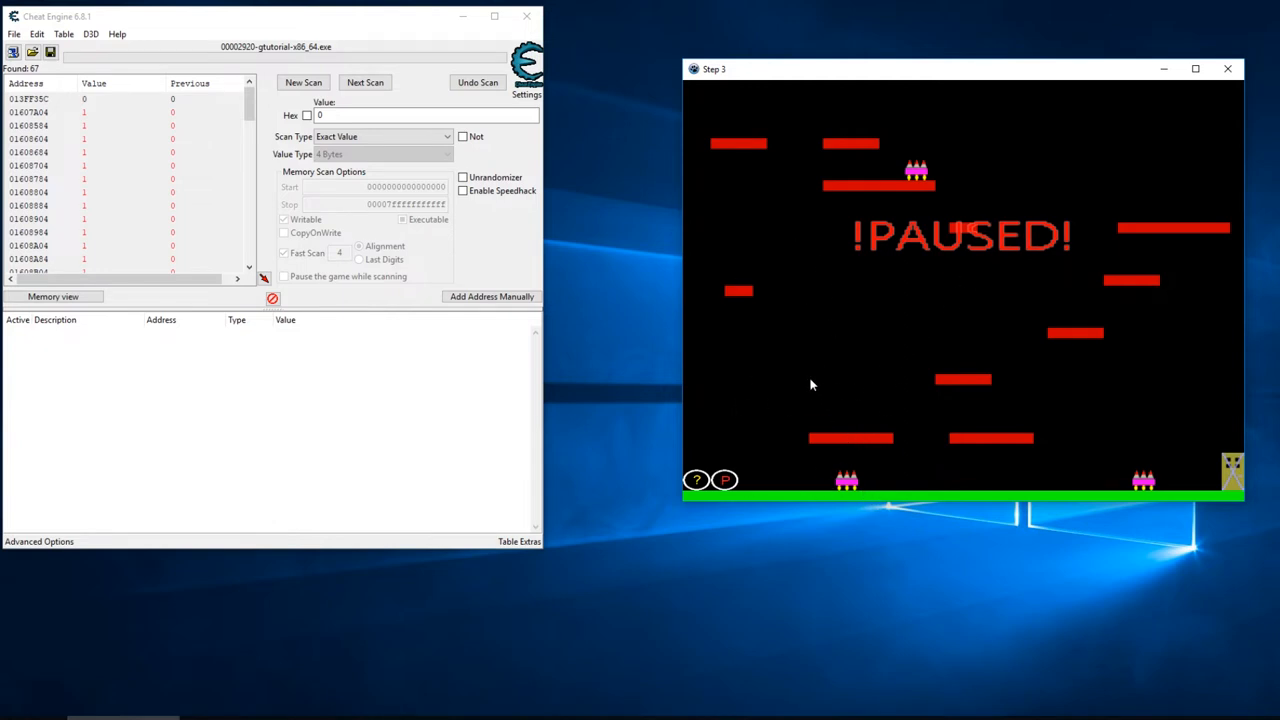
{"action": "mouse_move", "coordinate": [864, 370]}
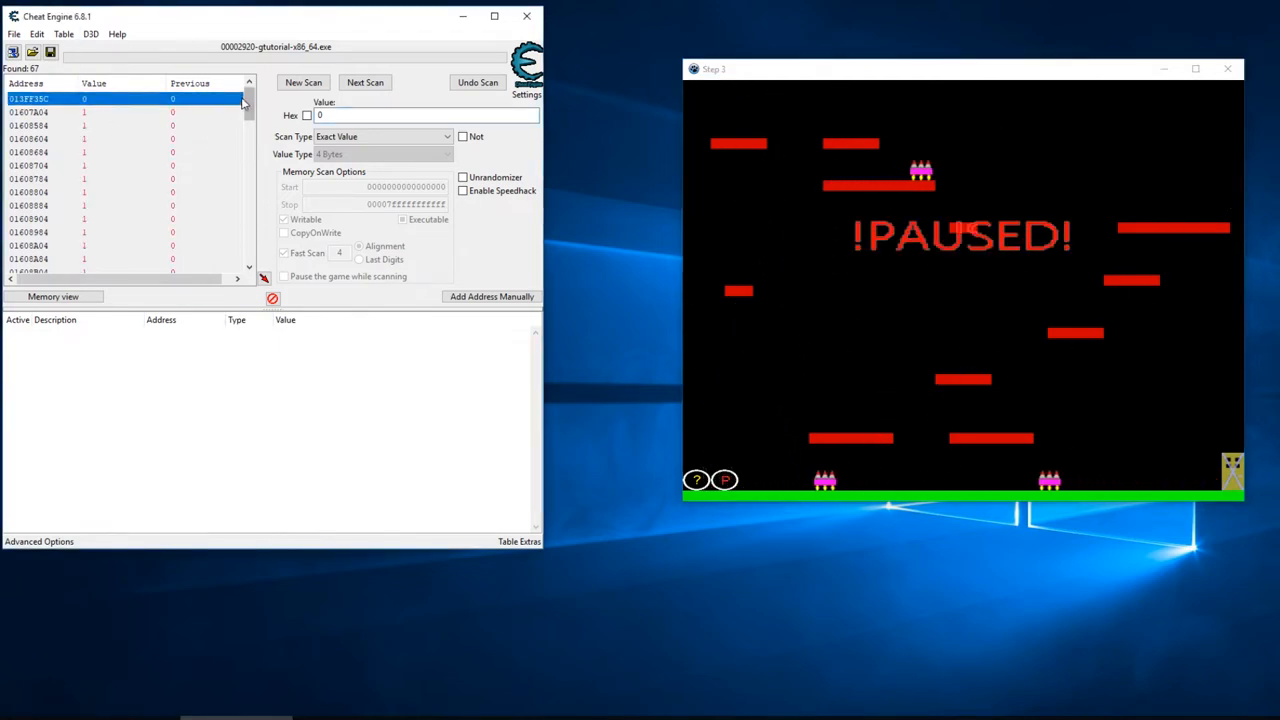
{"action": "mouse_move", "coordinate": [228, 85]}
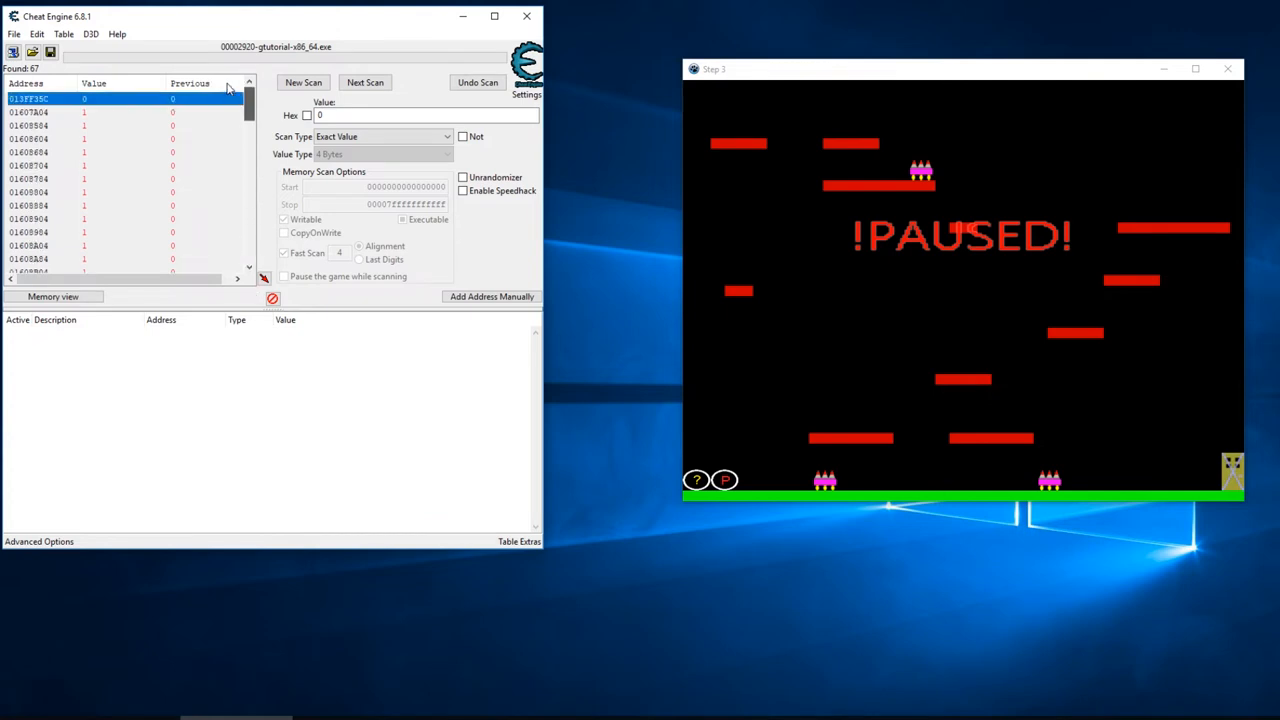
With the game paused, rescan for value 1 to narrow results to 66 addresses
{"action": "type", "text": "1"}
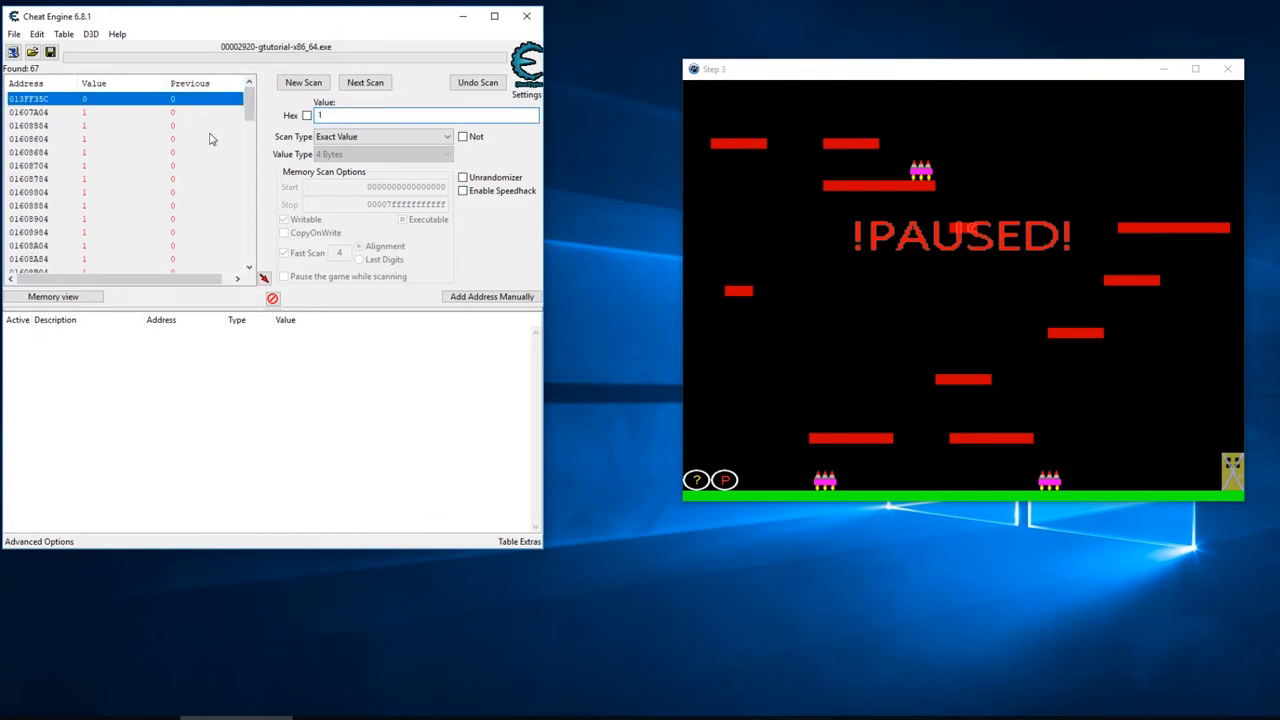
{"action": "left_click", "coordinate": [365, 82]}
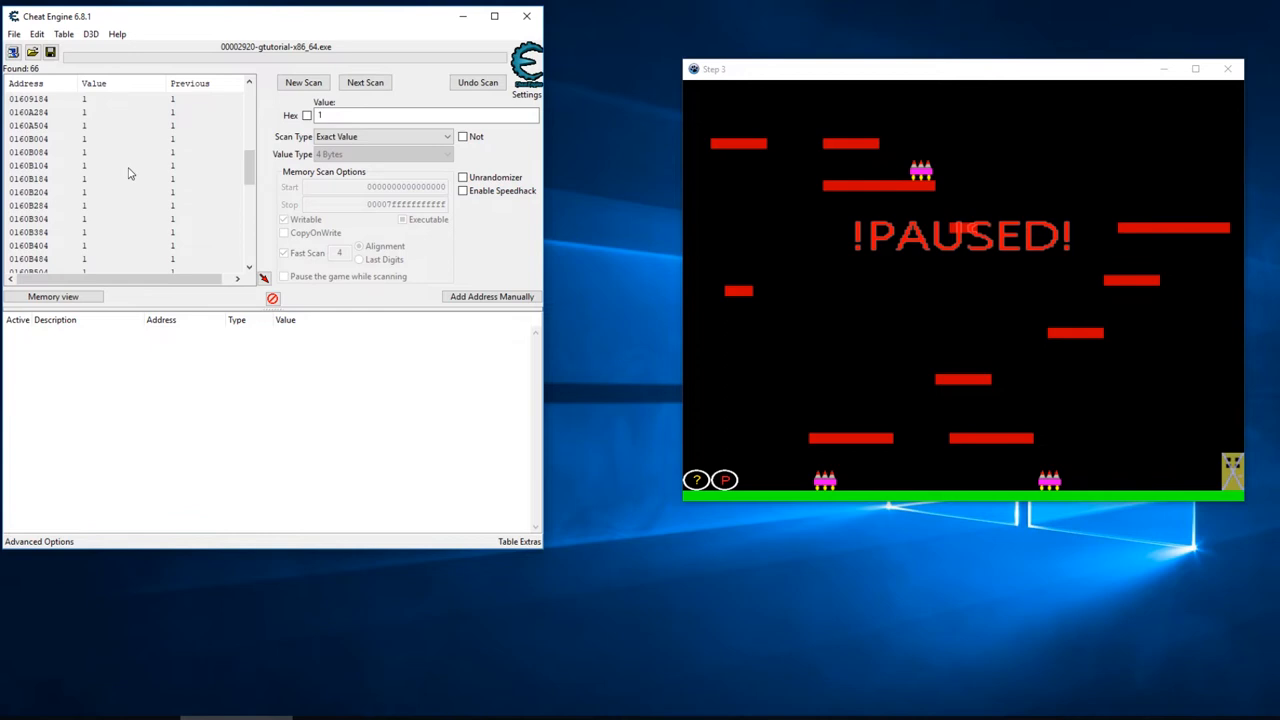
Scroll through the 66 found addresses and add them to the address list
{"action": "scroll", "scroll_direction": "down", "scroll_amount": 3}
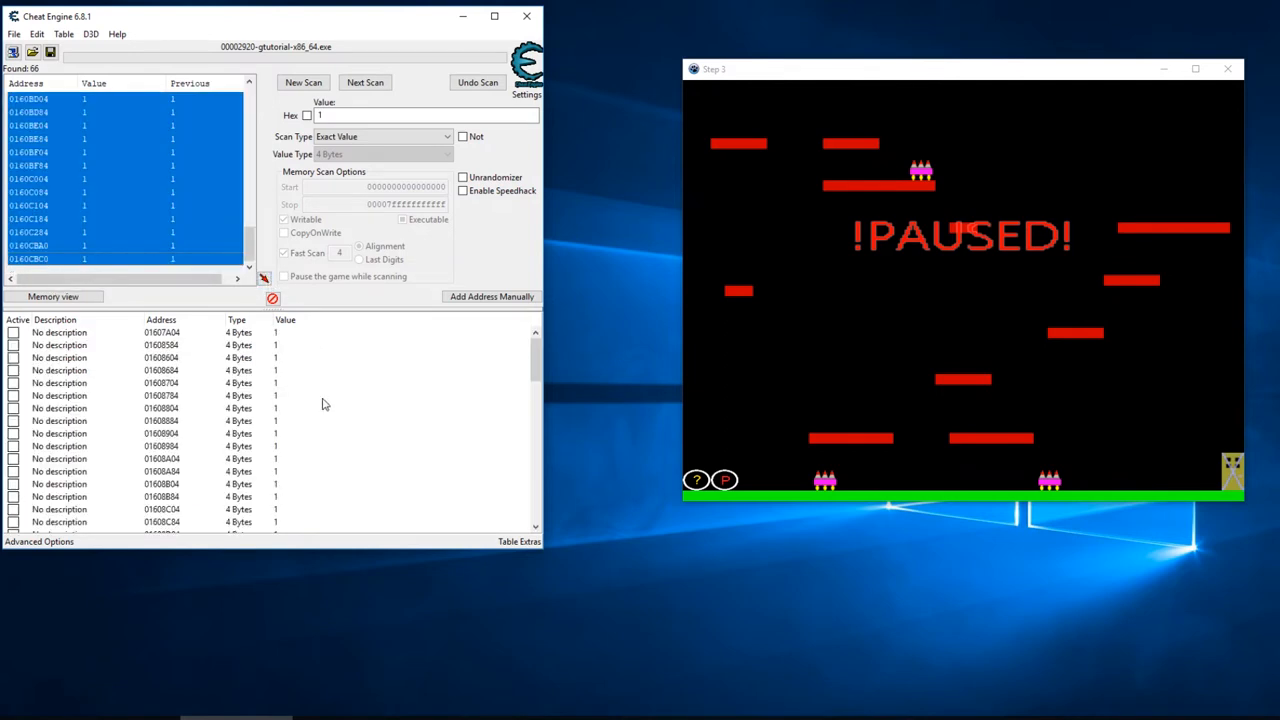
{"action": "scroll", "scroll_direction": "down", "scroll_amount": 3}
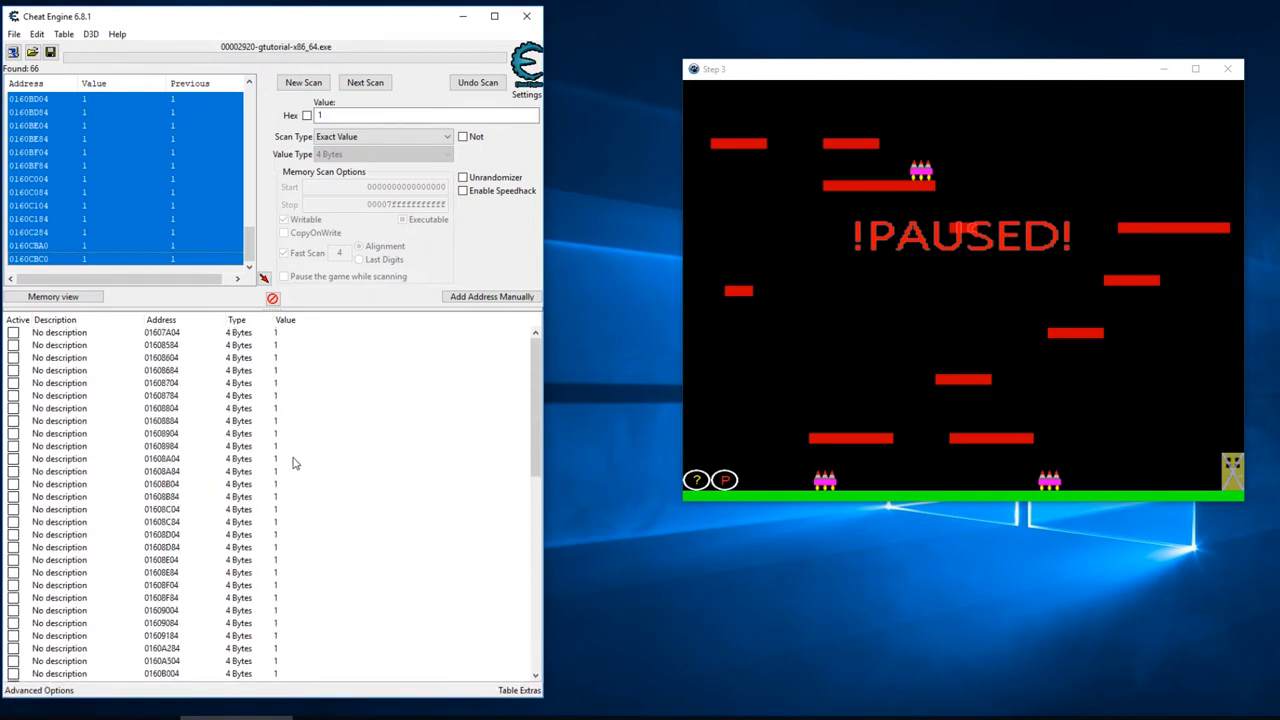
{"action": "scroll", "scroll_direction": "down", "scroll_amount": 3}
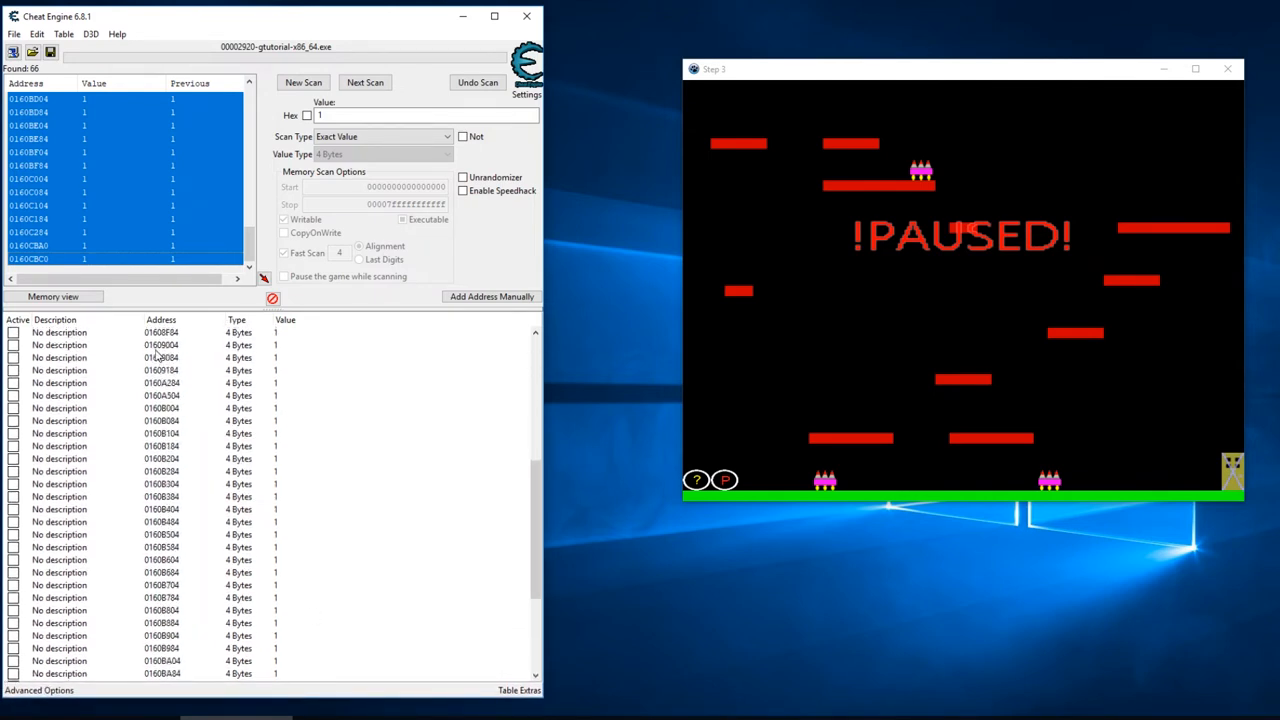
{"action": "scroll", "scroll_direction": "up", "scroll_amount": 3}
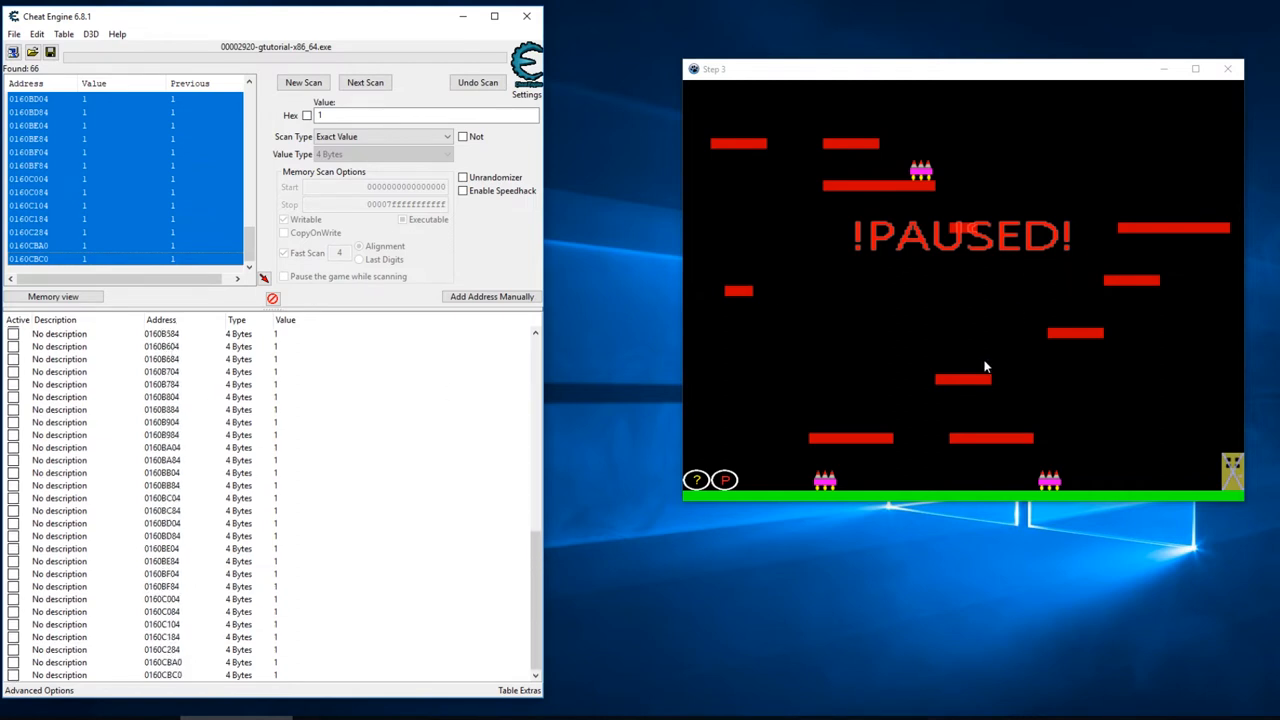
{"action": "mouse_move", "coordinate": [790, 346]}
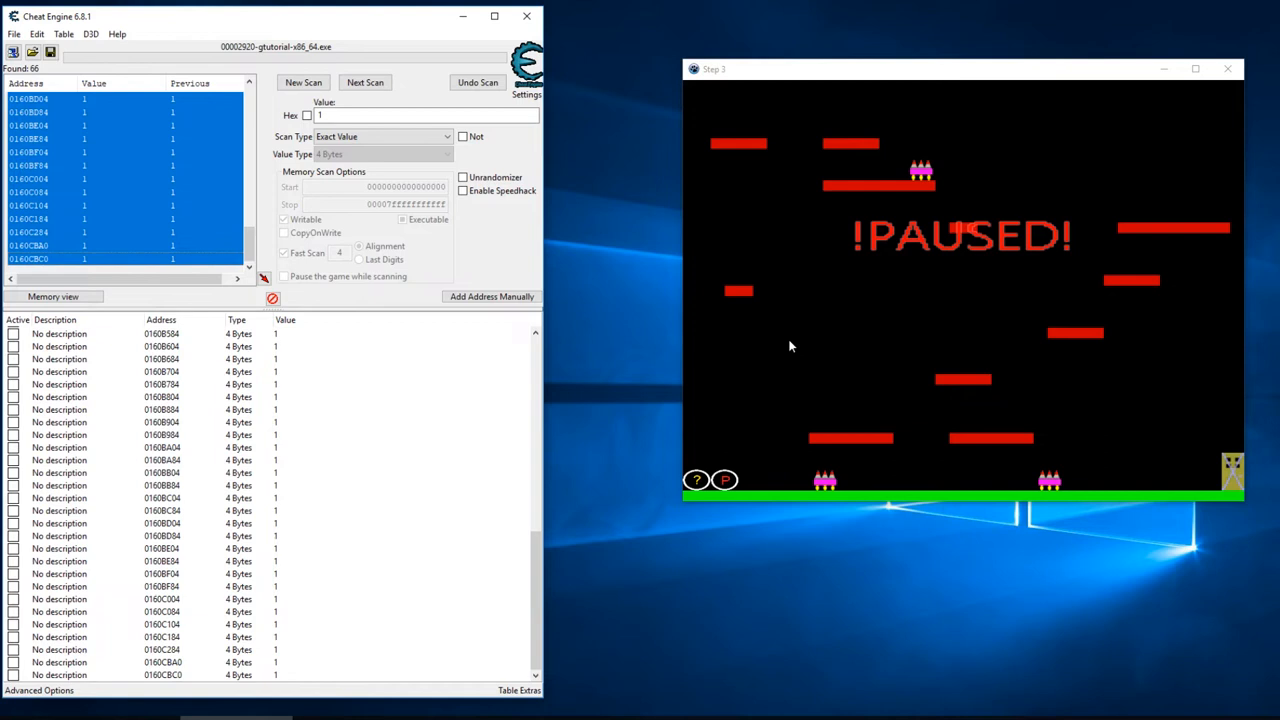
{"action": "mouse_move", "coordinate": [938, 244]}
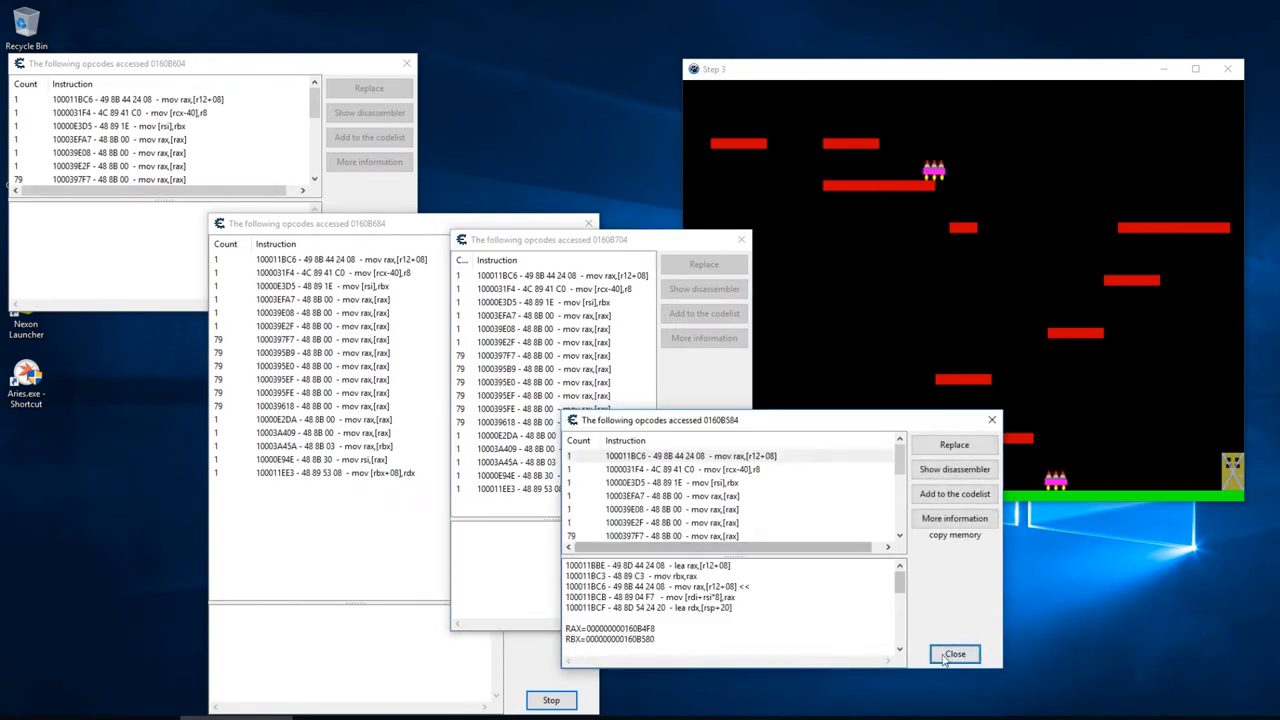
Close the access list for 0160B584, then stop and close the one for 0160B704
{"action": "left_click", "coordinate": [953, 653]}
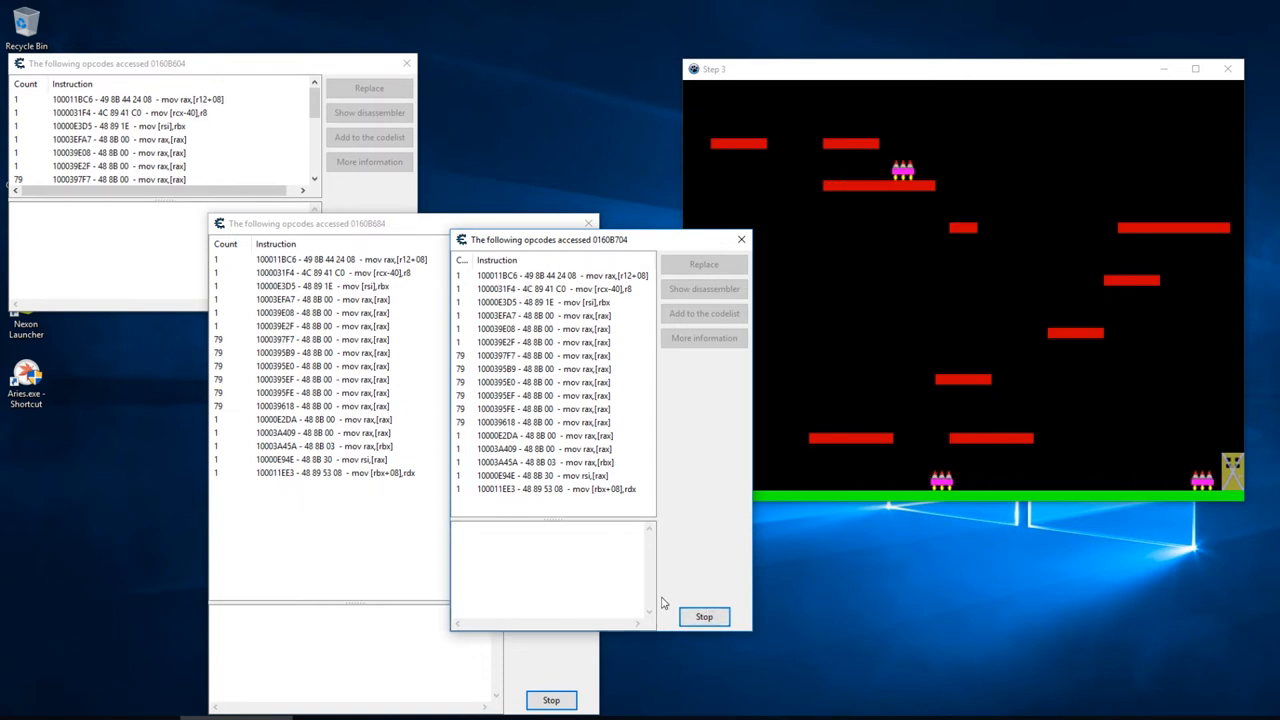
{"action": "left_click", "coordinate": [704, 616]}
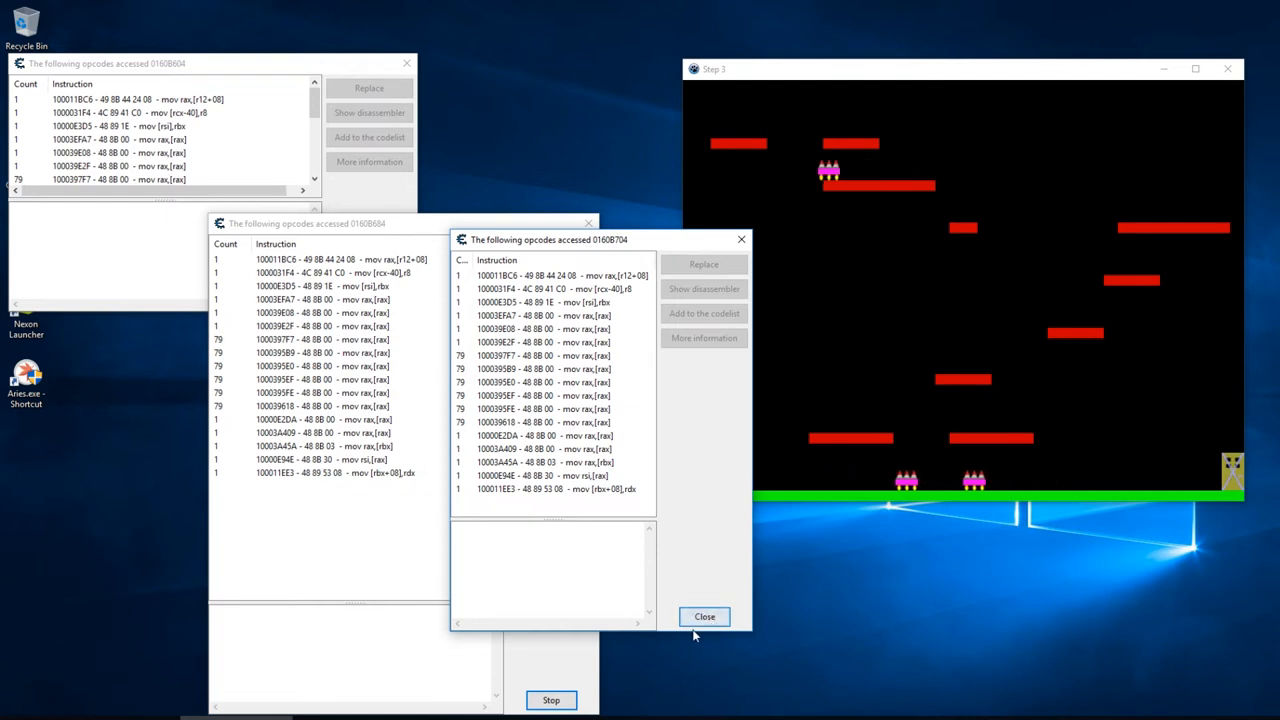
{"action": "left_click", "coordinate": [704, 616]}
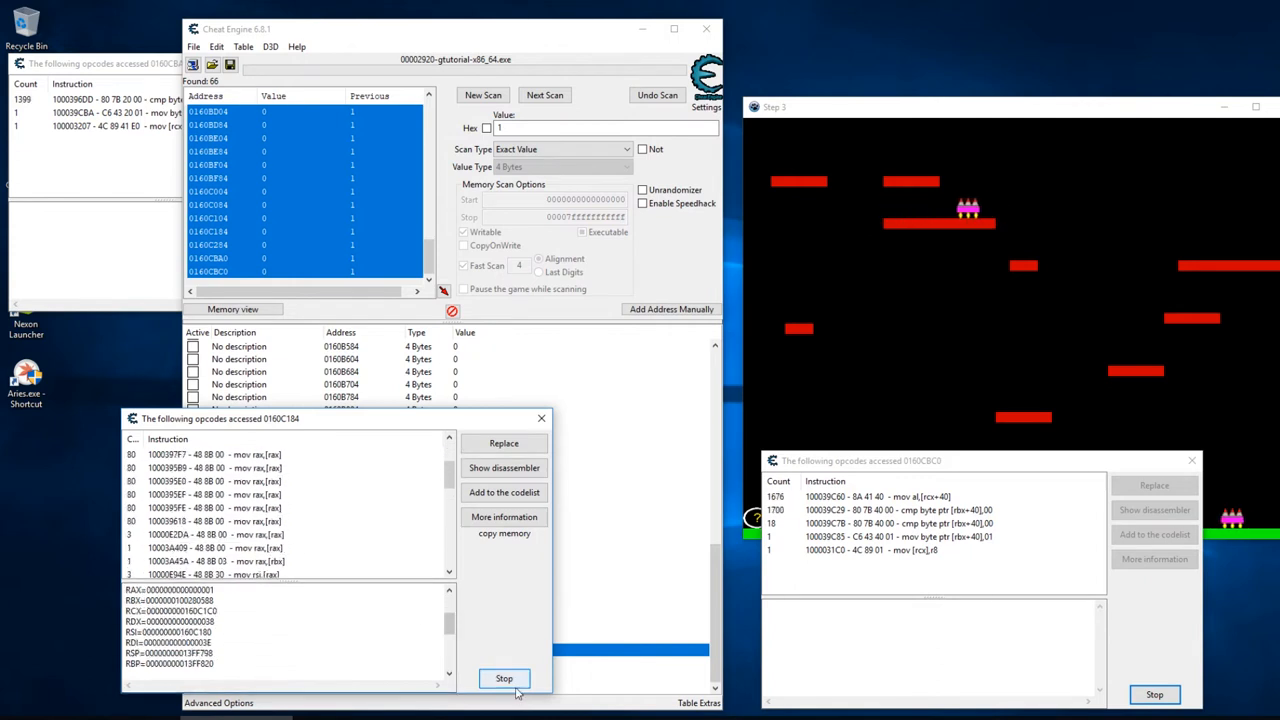
Stop tracking instructions that access address 0160C184
{"action": "left_click", "coordinate": [504, 678]}
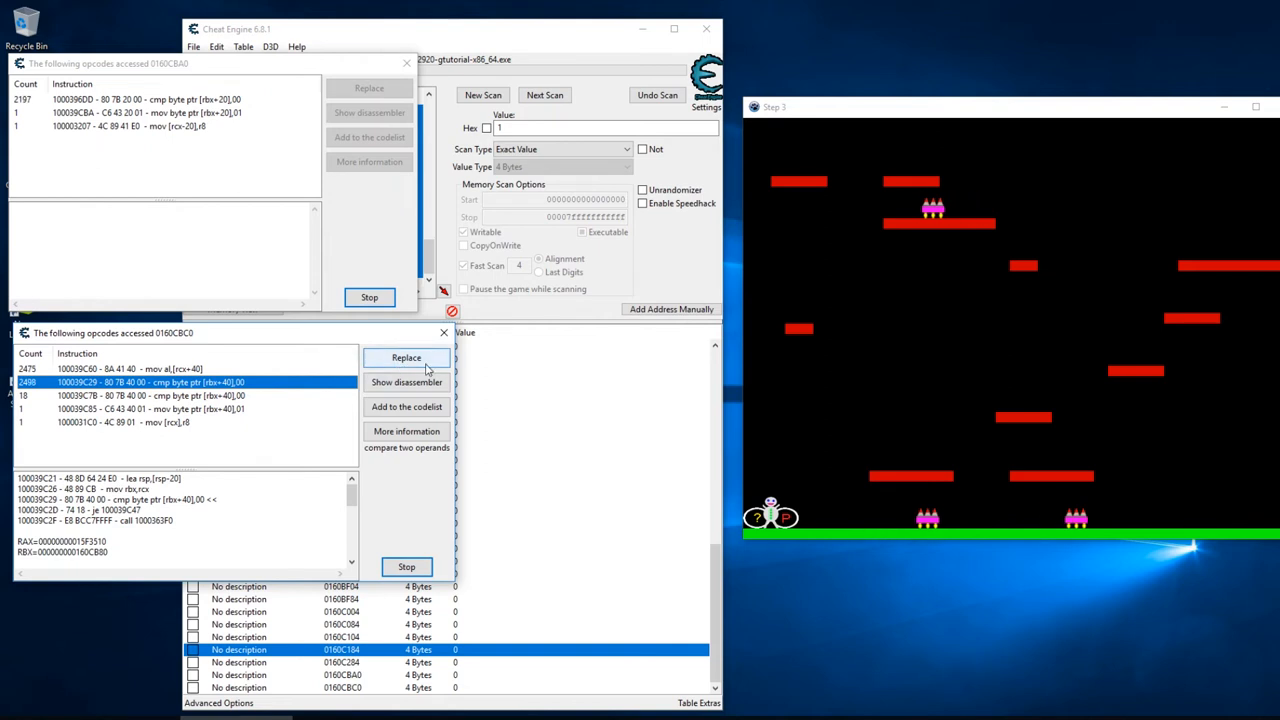
{"action": "mouse_move", "coordinate": [406, 357]}
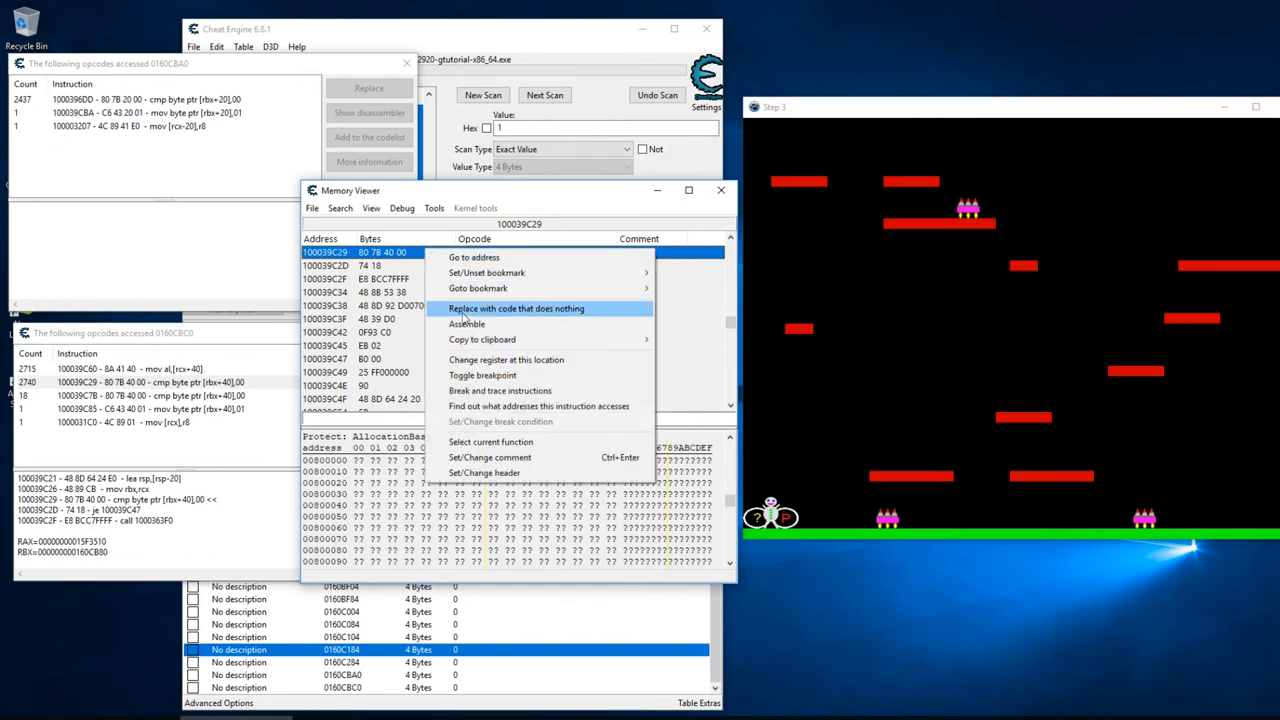
Replace the compare at 100039C29 with no-ops and select the compare at 100039C7B
{"action": "left_click", "coordinate": [515, 308]}
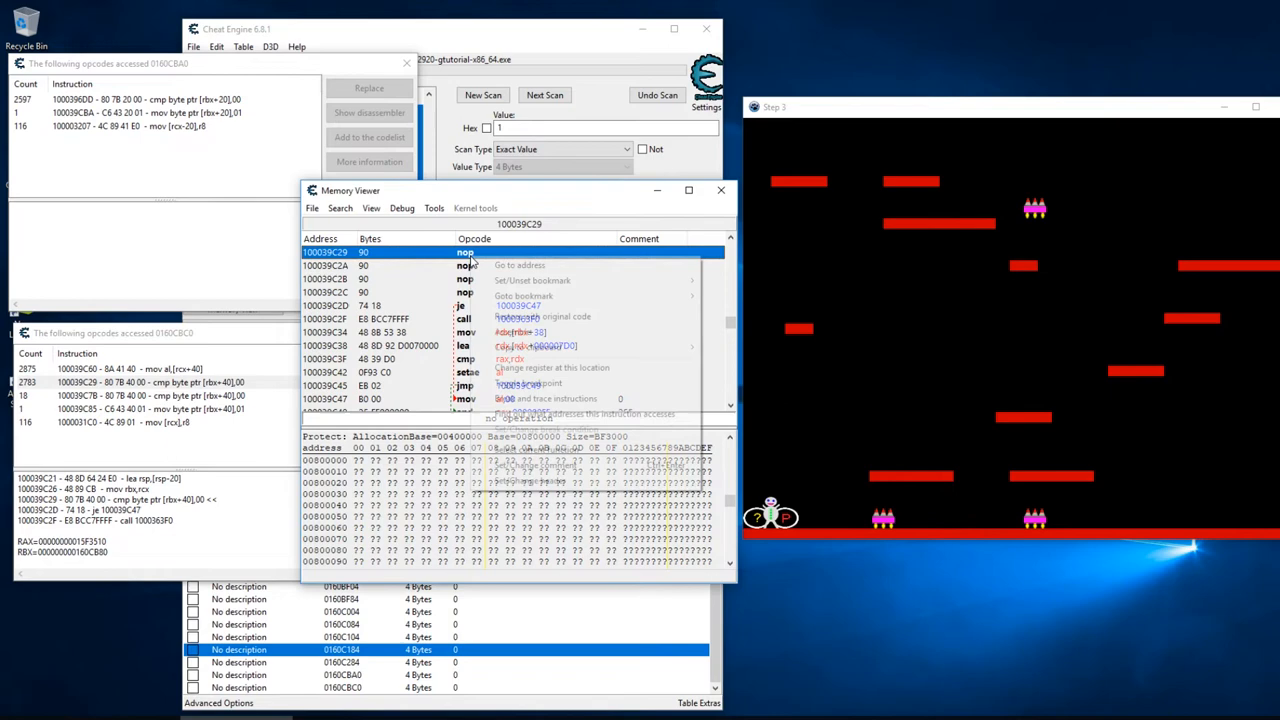
{"action": "left_click", "coordinate": [543, 316]}
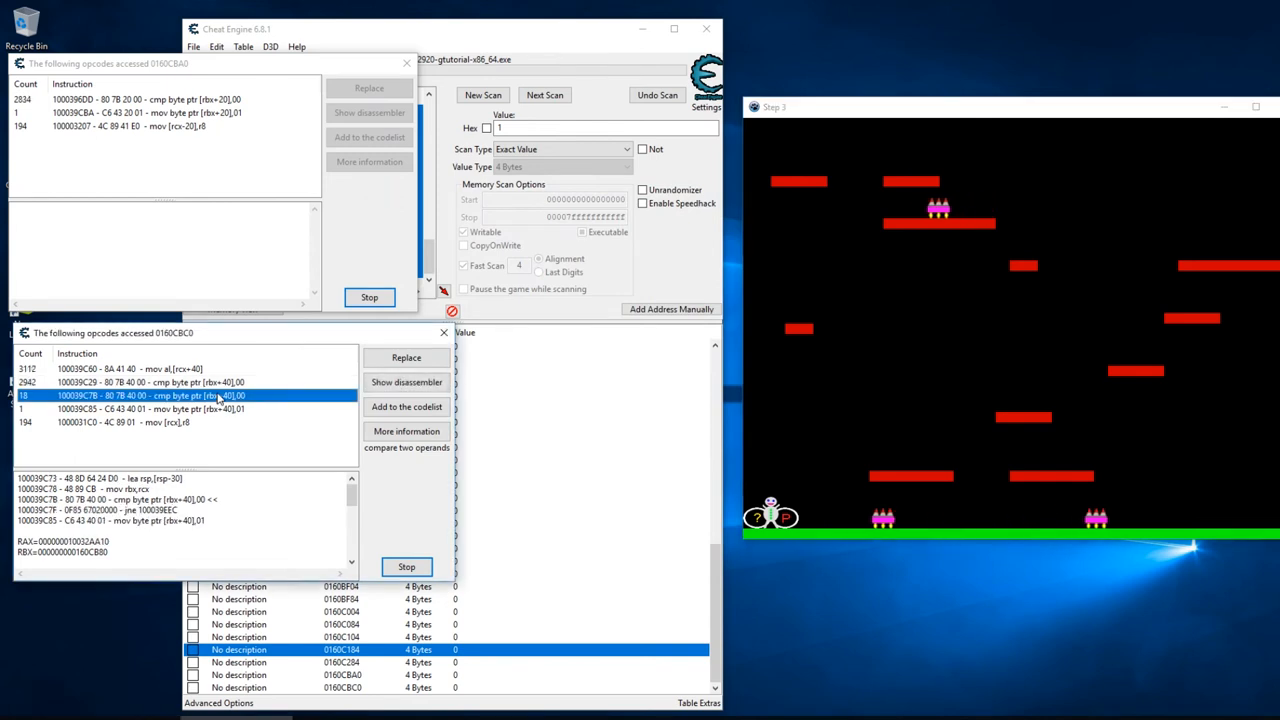
{"action": "left_click", "coordinate": [406, 382]}
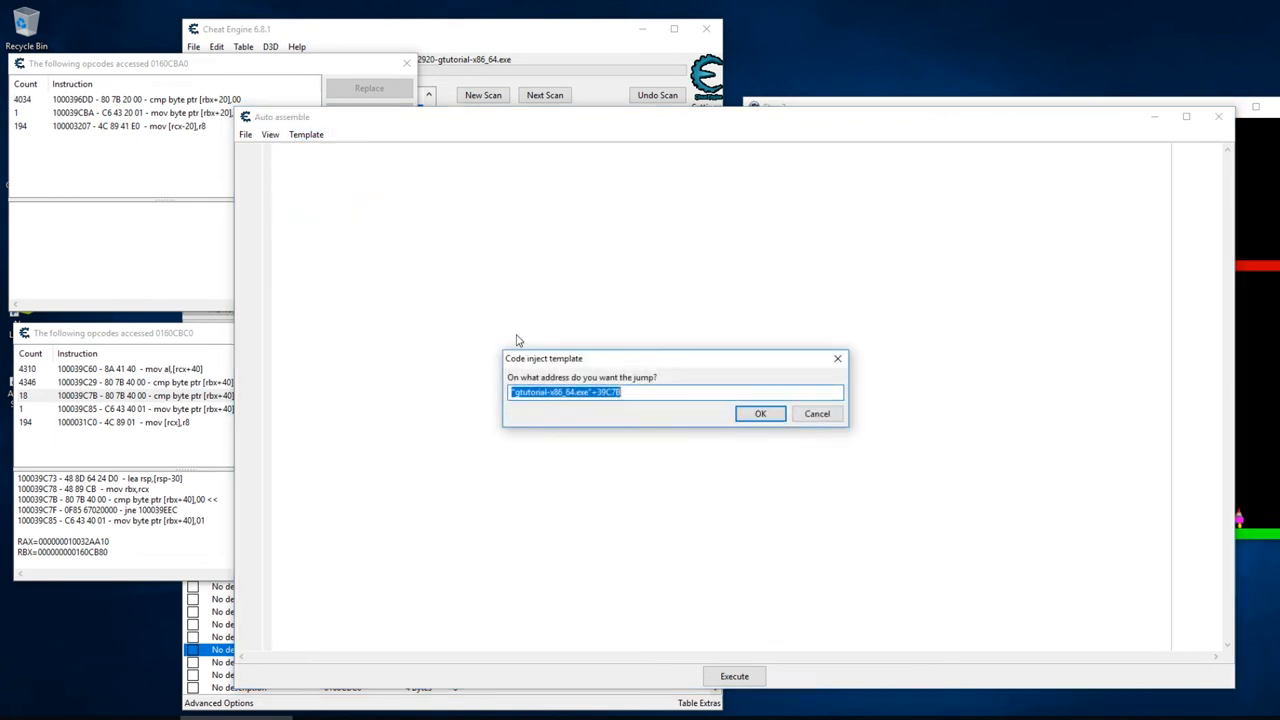
Build an injection script at +39C7B, comment out its compare line, and assign it to the table
{"action": "left_click", "coordinate": [760, 413]}
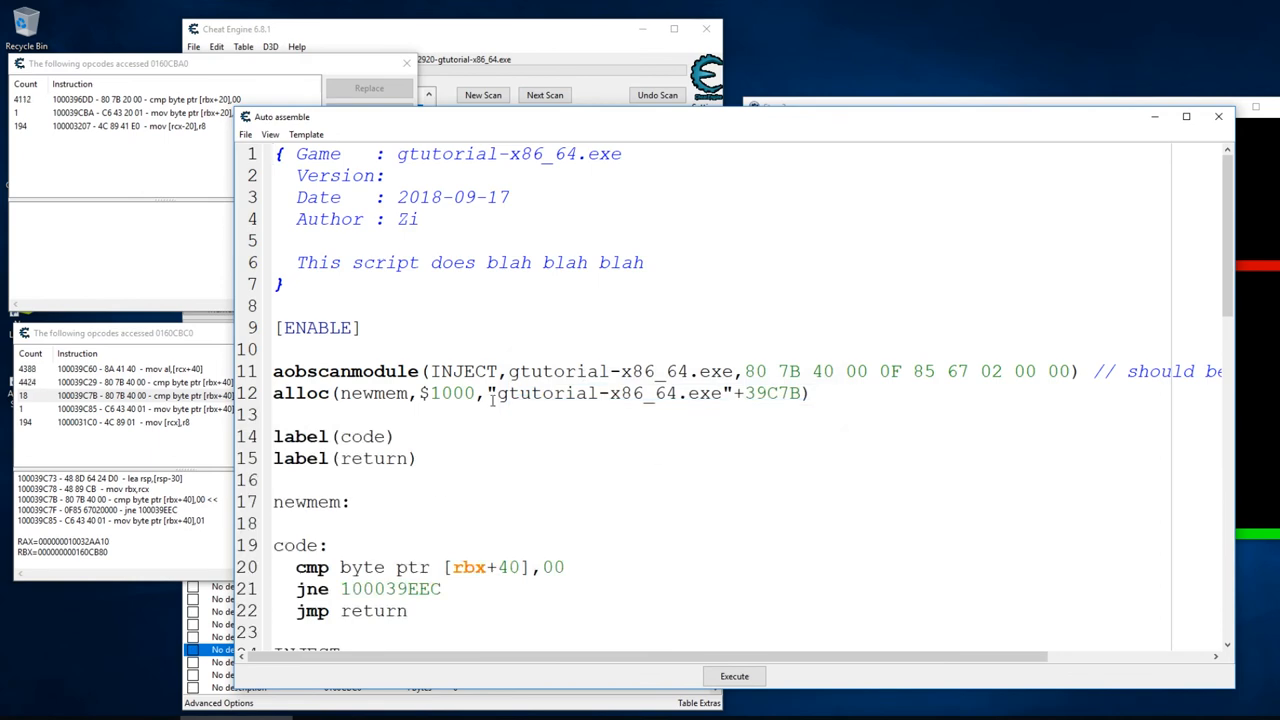
{"action": "scroll", "scroll_direction": "down", "scroll_amount": 3}
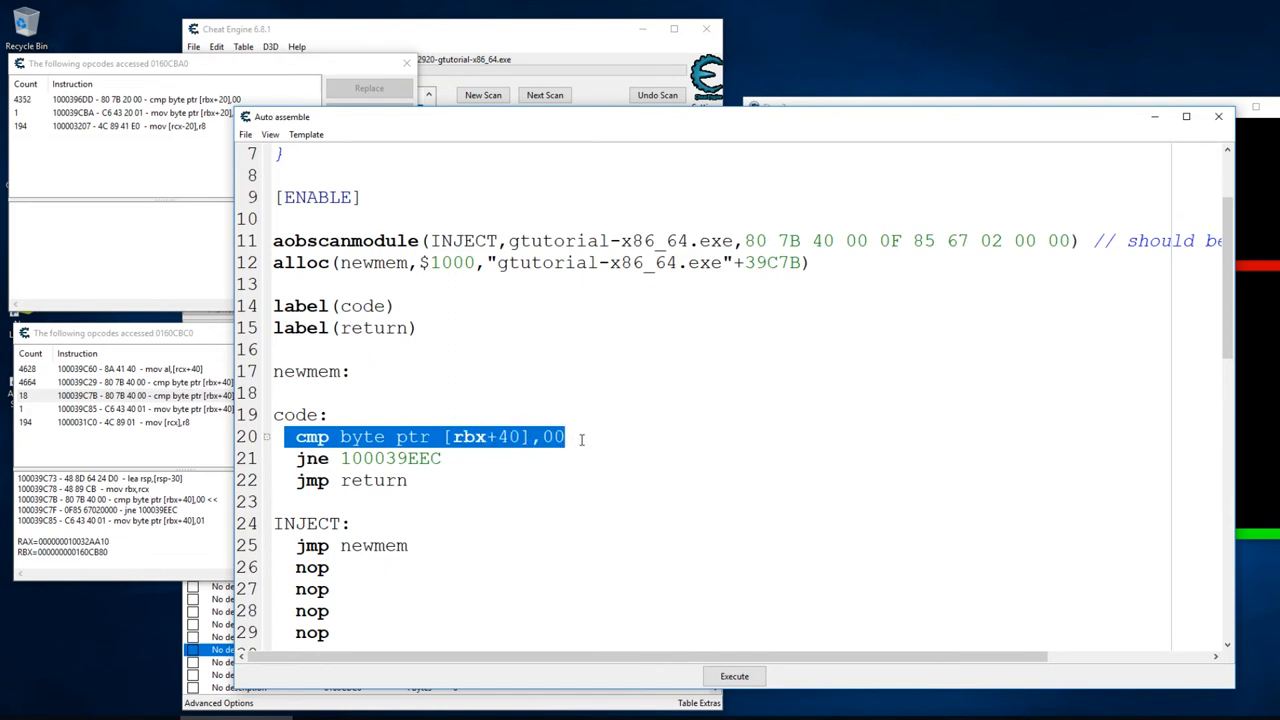
{"action": "left_click", "coordinate": [395, 437]}
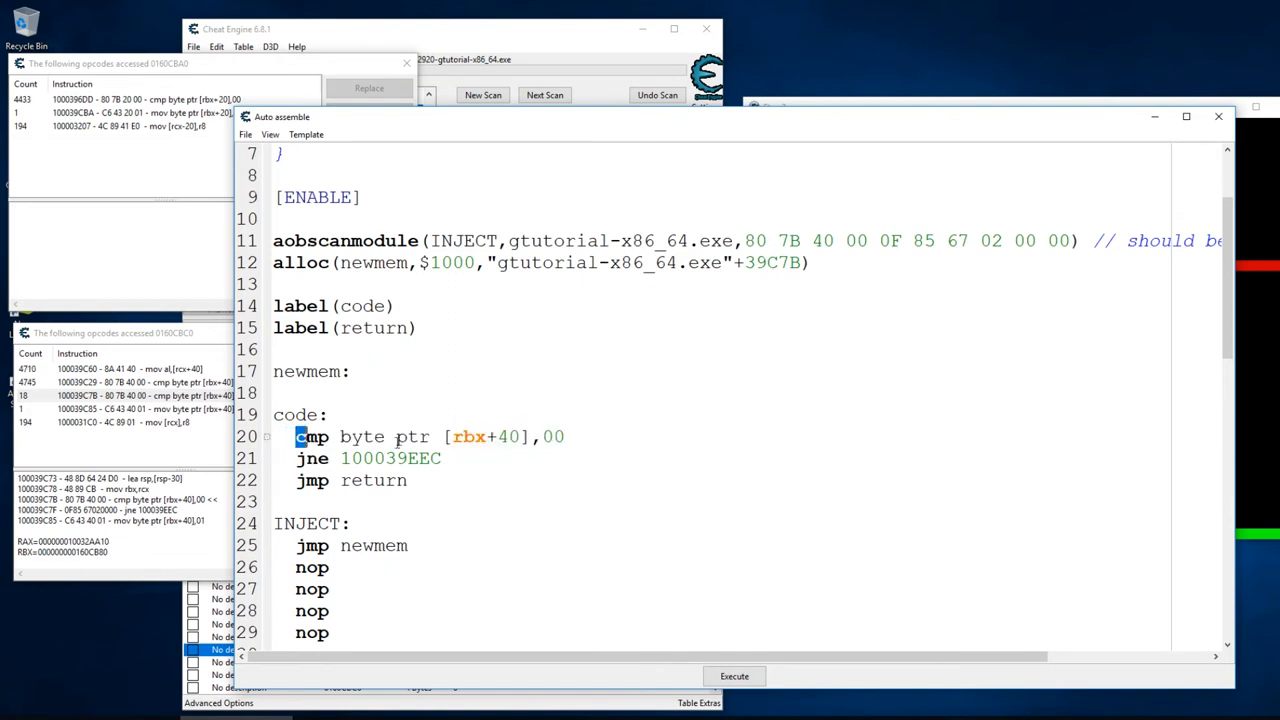
{"action": "type", "text": "//"}
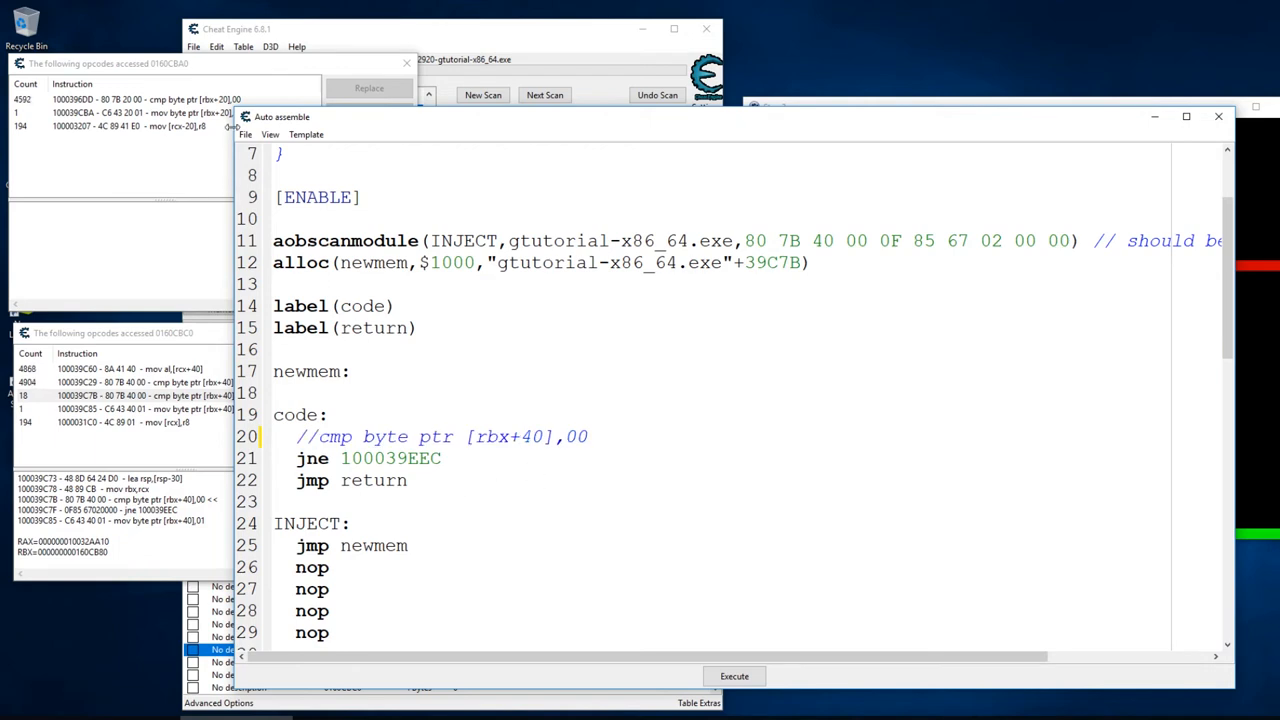
{"action": "left_click", "coordinate": [270, 134]}
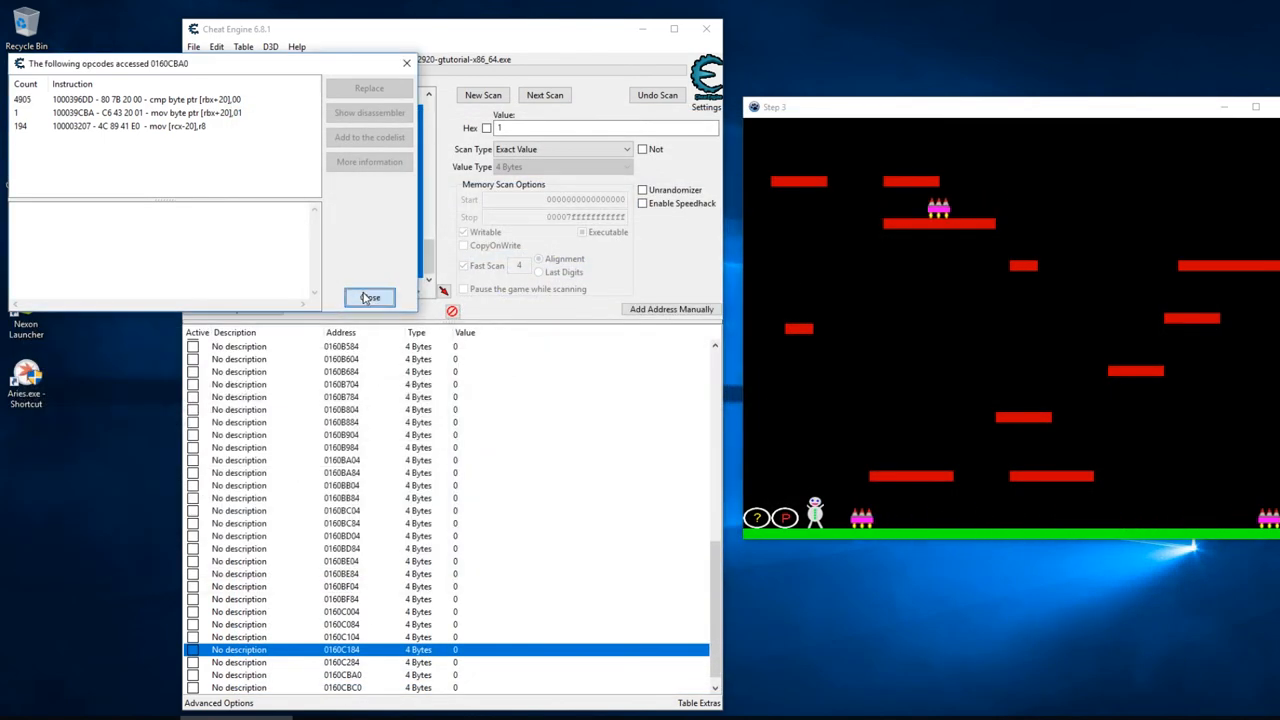
Close the last tracking window and confirm deleting all 66 candidate addresses
{"action": "left_click", "coordinate": [369, 297]}
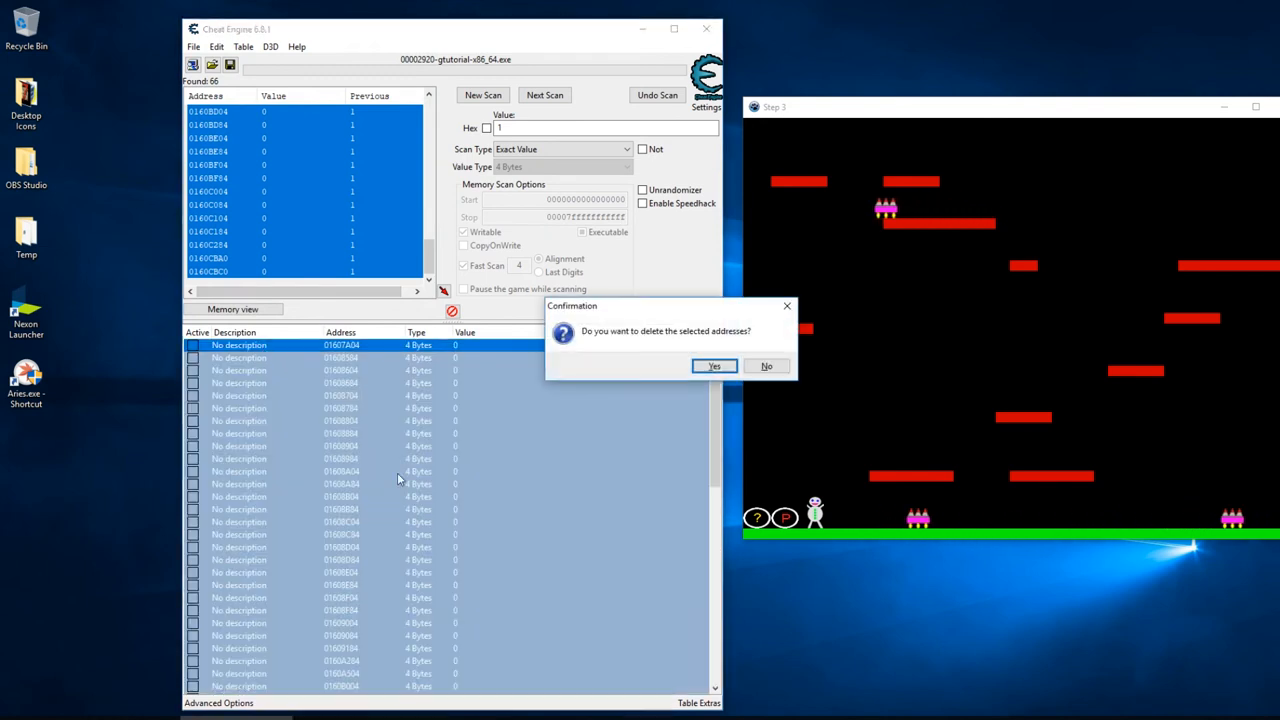
{"action": "left_click", "coordinate": [713, 365]}
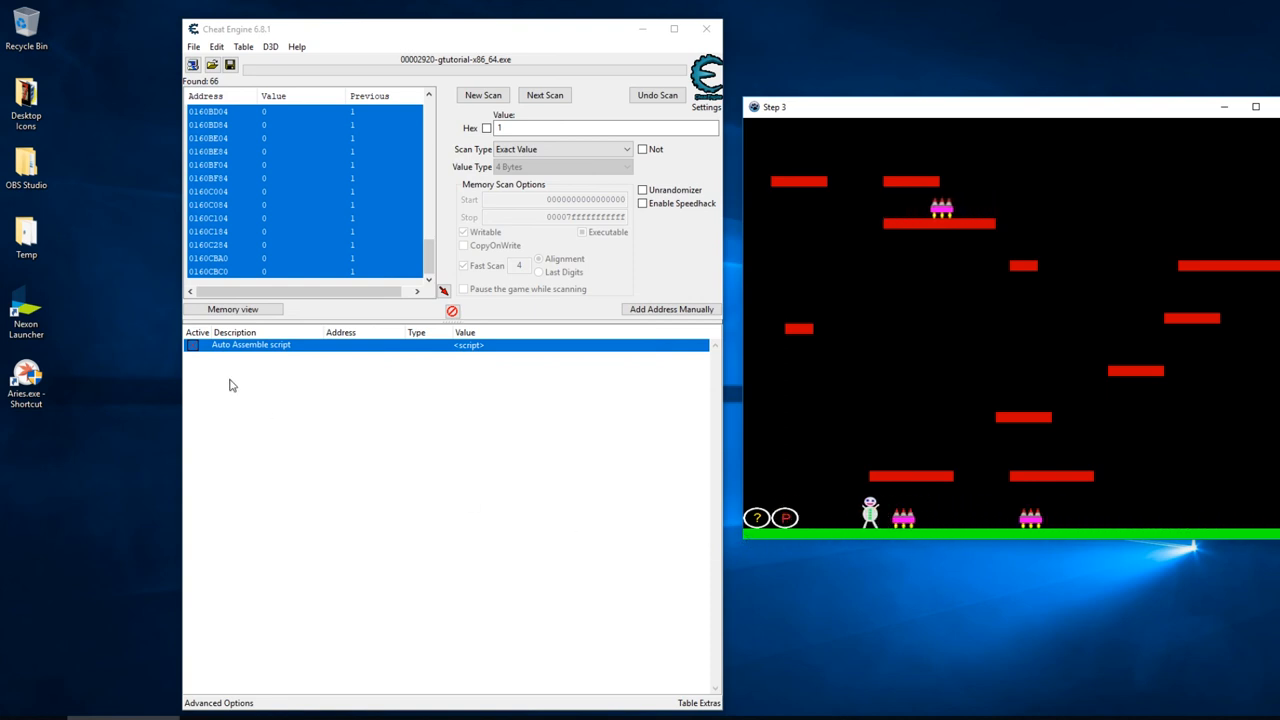
Change the script entry's description to 'Step 3 - Invincibility'
{"action": "double_click", "coordinate": [251, 344]}
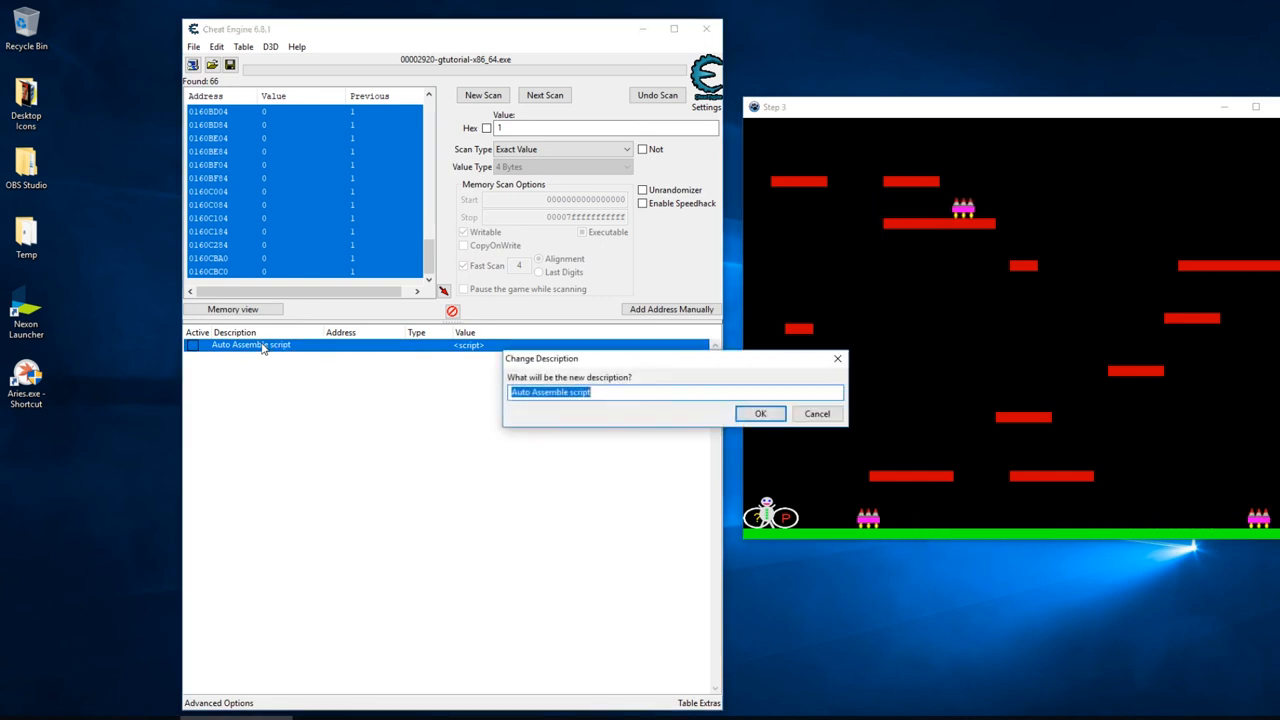
{"action": "type", "text": "Step 3"}
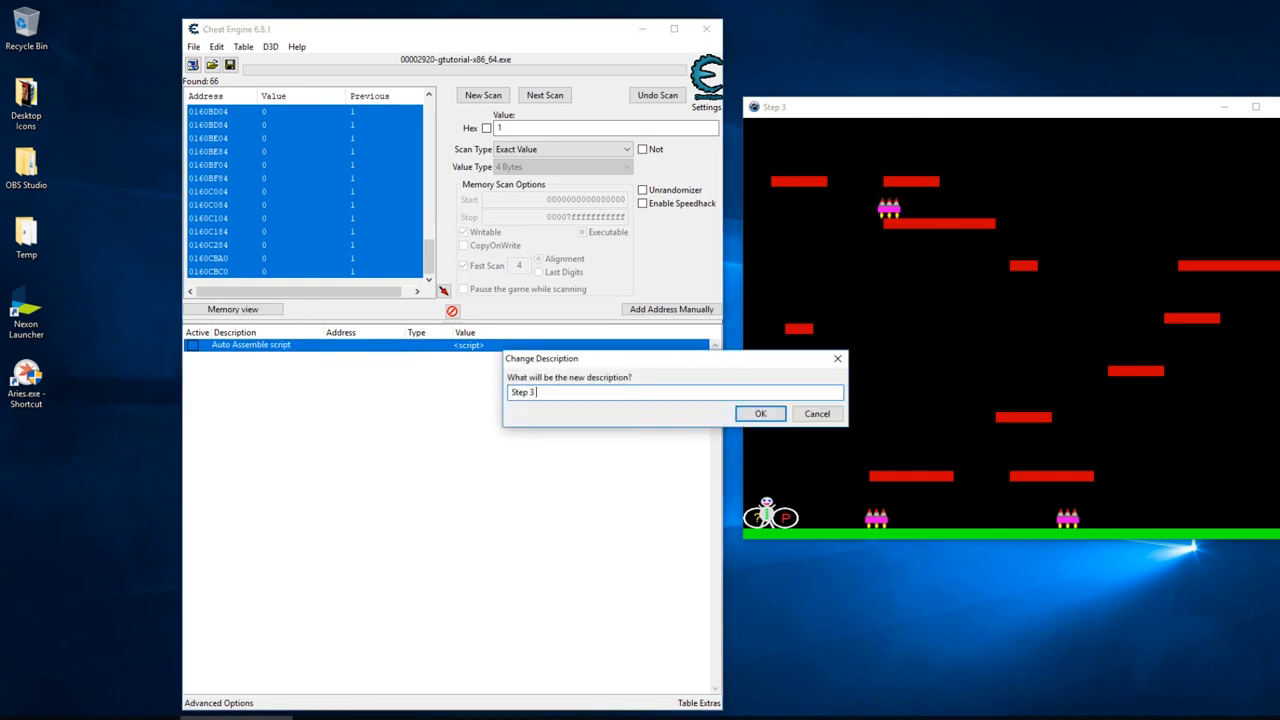
{"action": "type", "text": "- Invinc"}
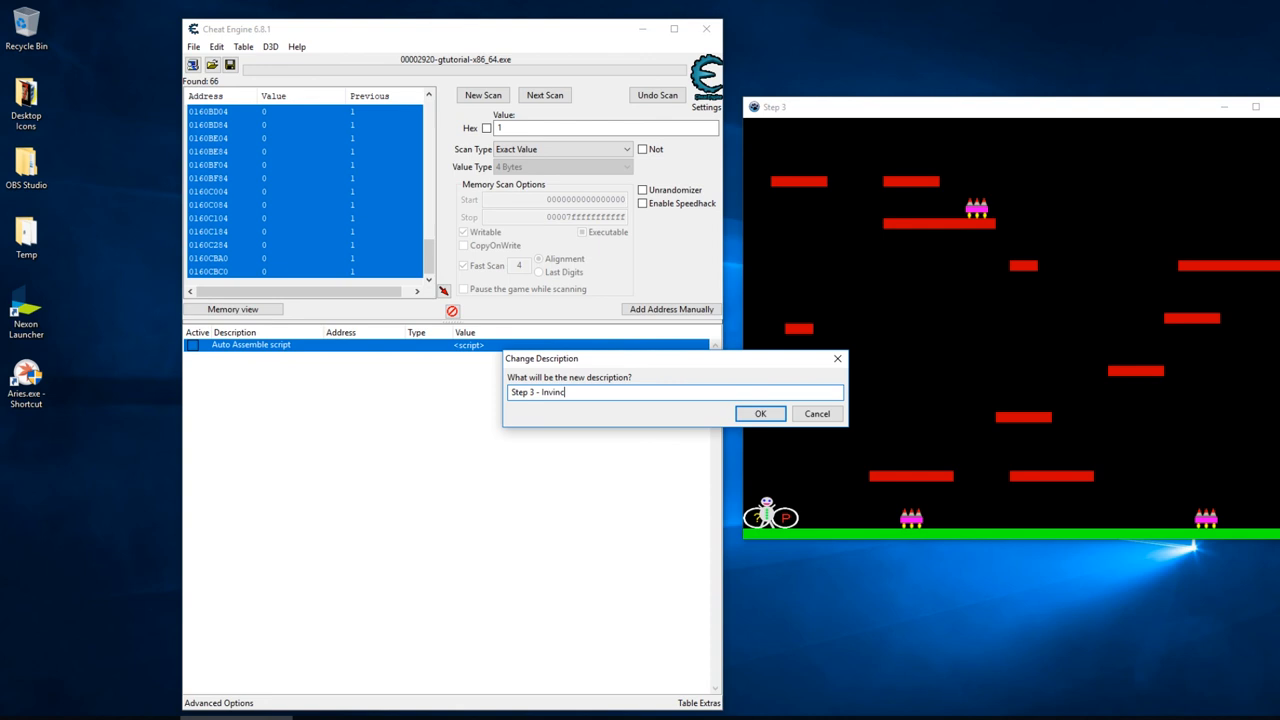
{"action": "left_click", "coordinate": [760, 413]}
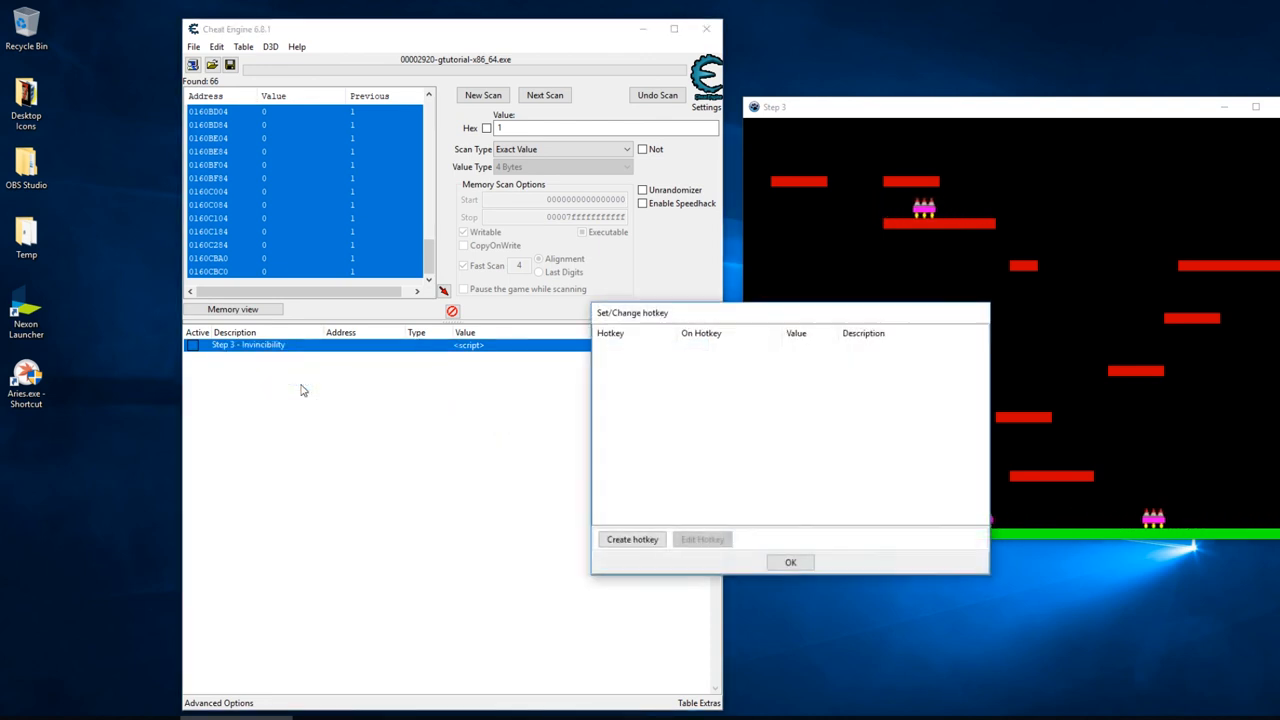
Create a toggle-script hotkey for 'Step 3 - Invincibility' and close the hotkey settings
{"action": "left_click", "coordinate": [632, 539]}
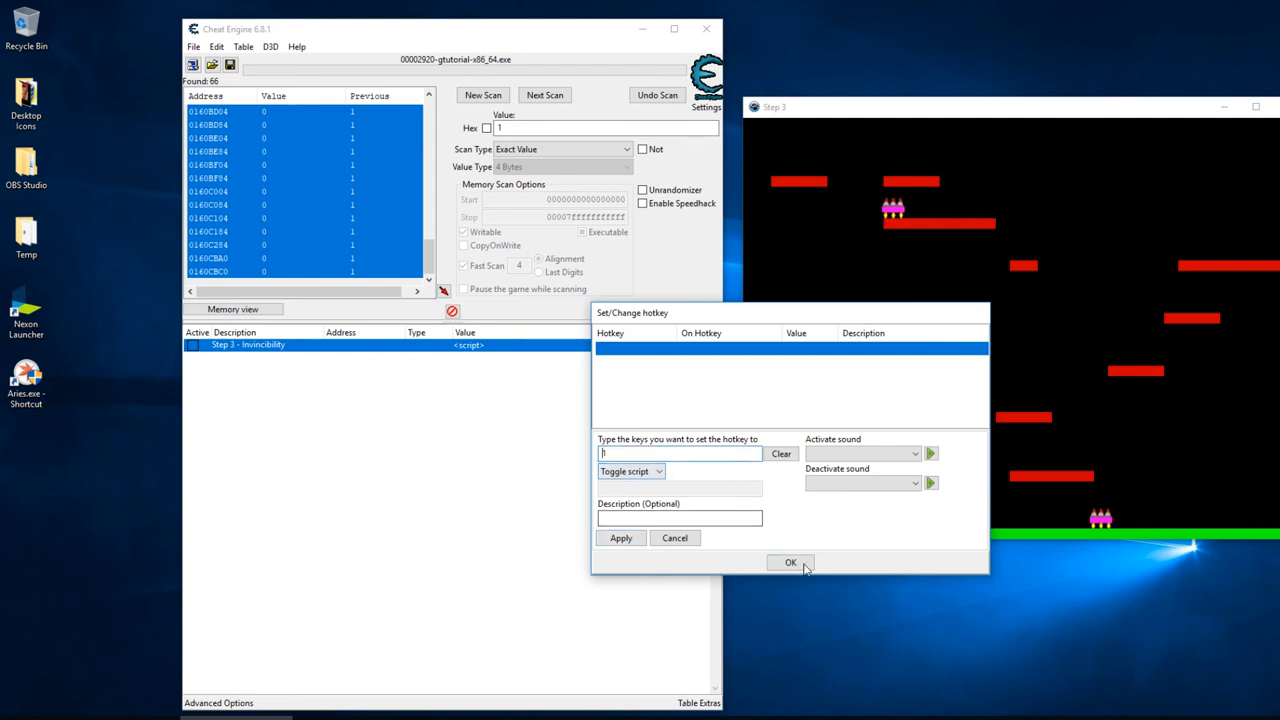
{"action": "left_click", "coordinate": [790, 562]}
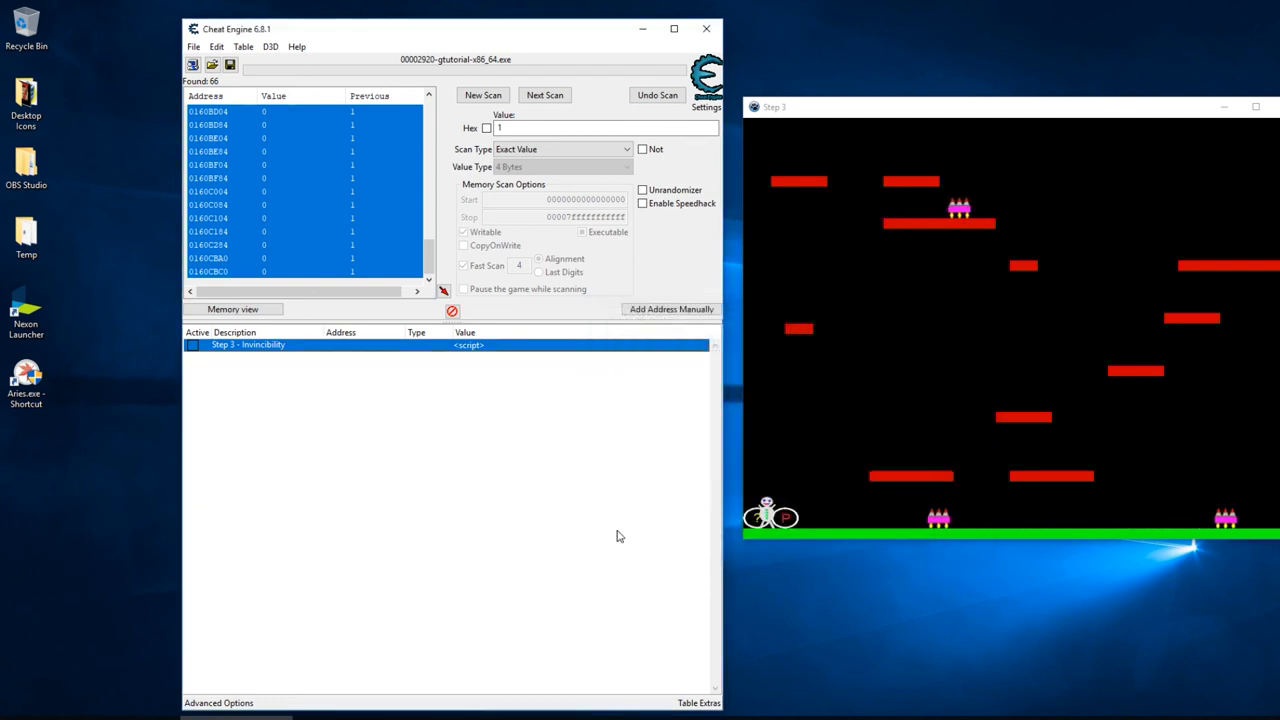